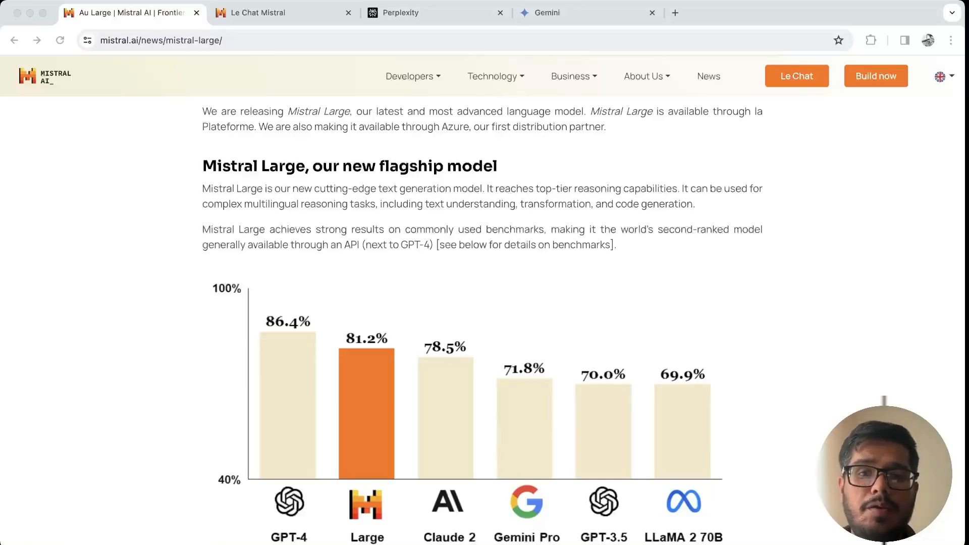
# Scroll through the Mistral Large announcement's benchmark charts and tables, ending on the Le Chat page.
pyautogui.scroll(-3)
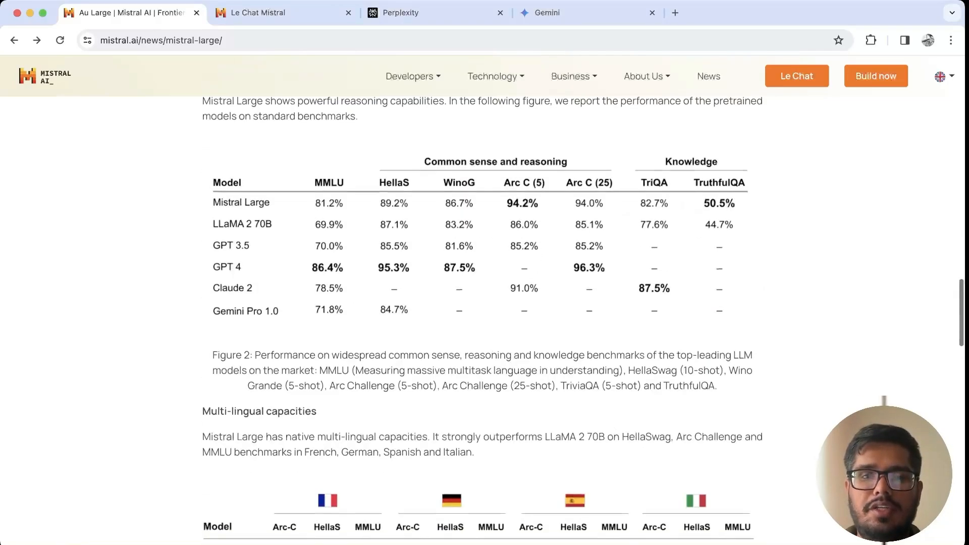
pyautogui.scroll(3)
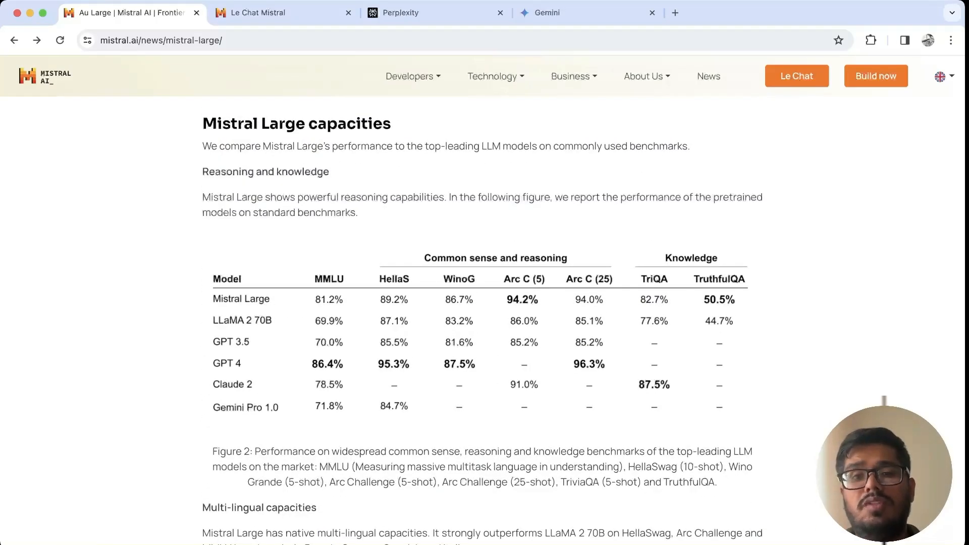
pyautogui.scroll(-3)
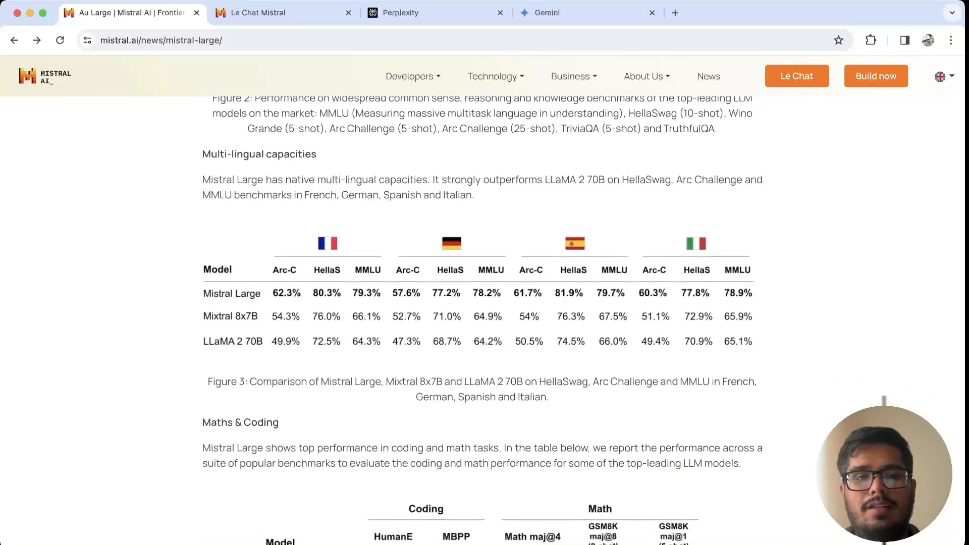
pyautogui.scroll(-3)
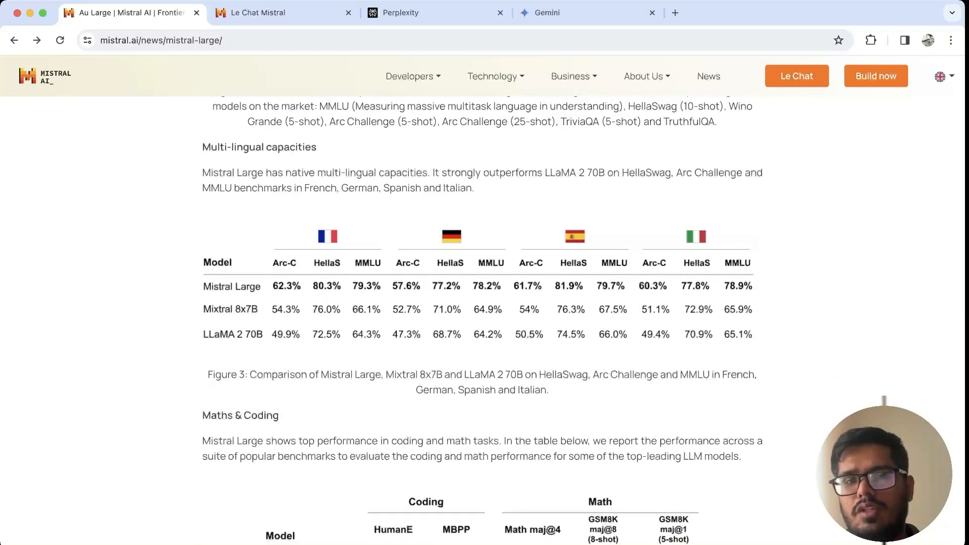
pyautogui.scroll(3)
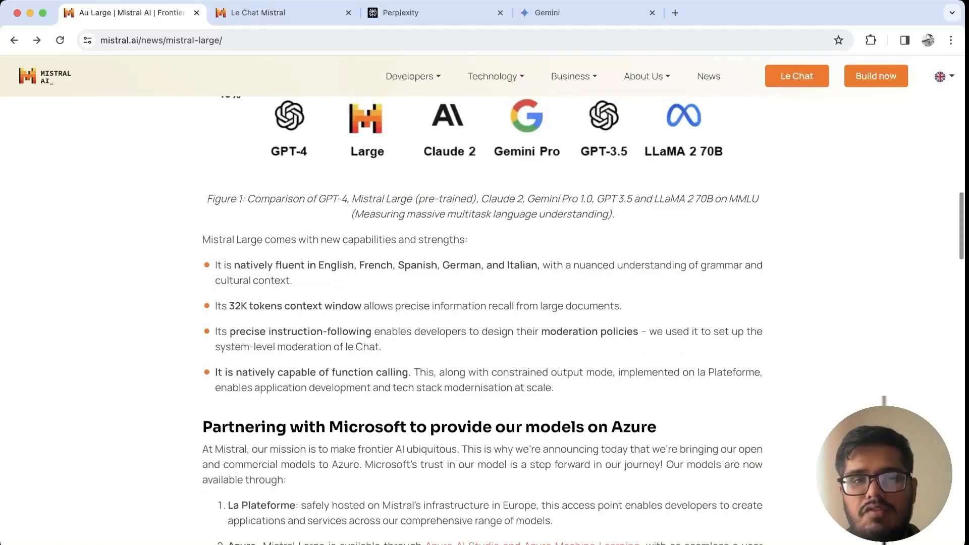
pyautogui.scroll(-3)
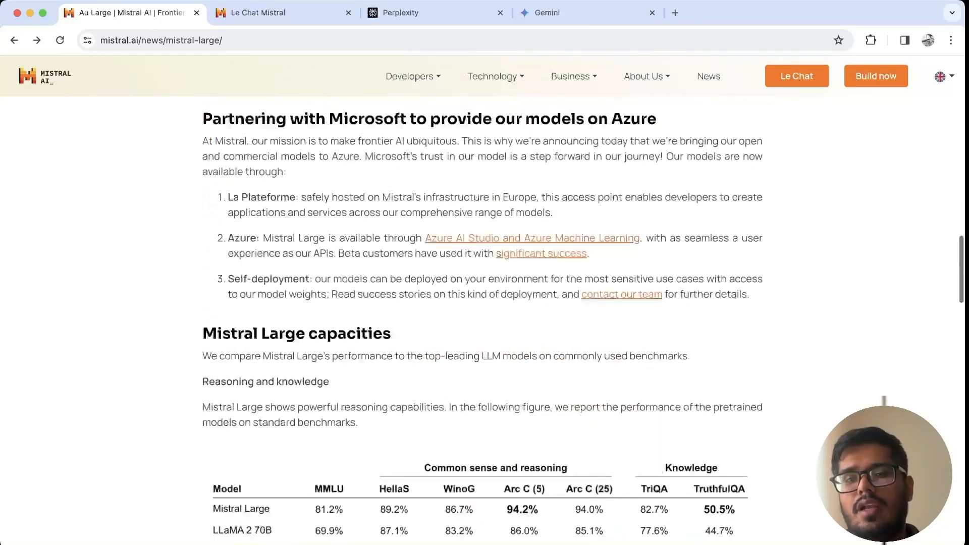
pyautogui.scroll(-3)
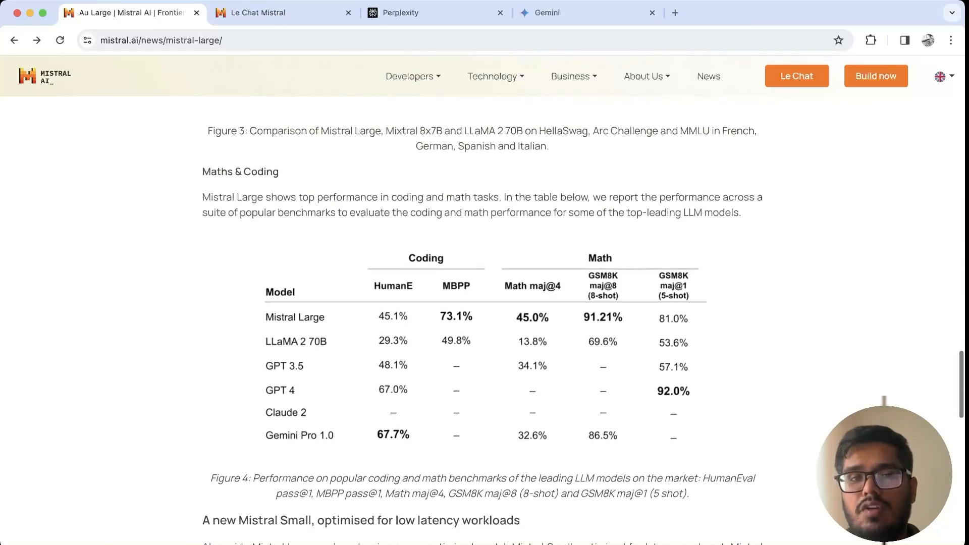
pyautogui.scroll(-3)
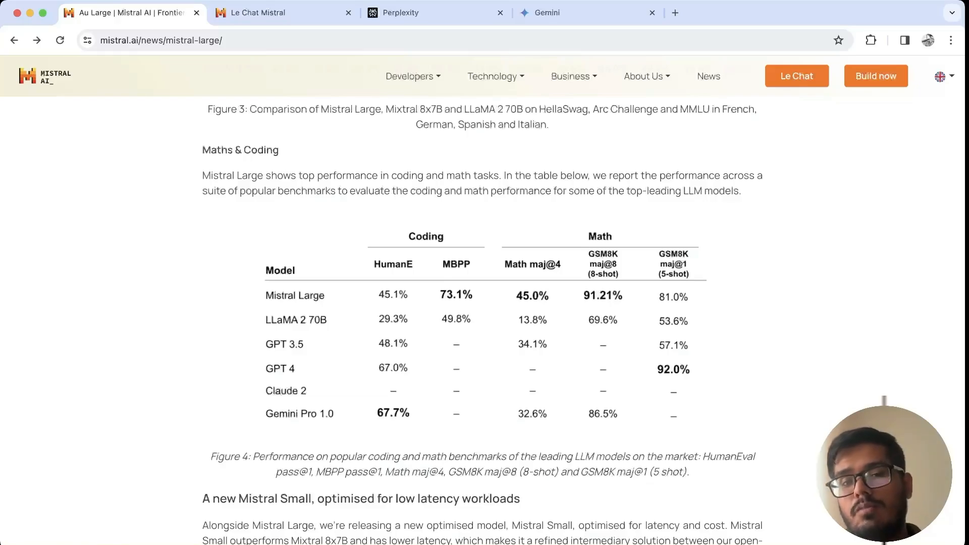
pyautogui.scroll(-3)
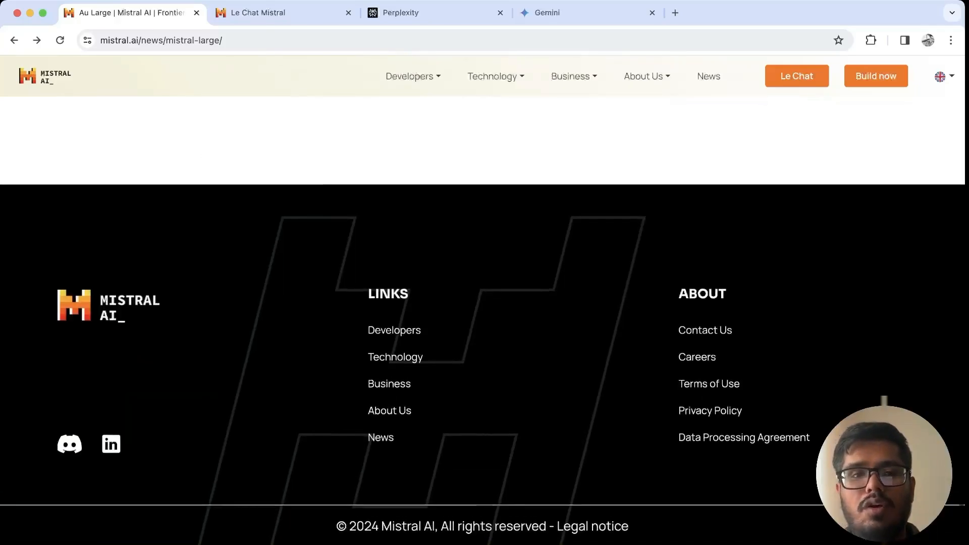
pyautogui.scroll(3)
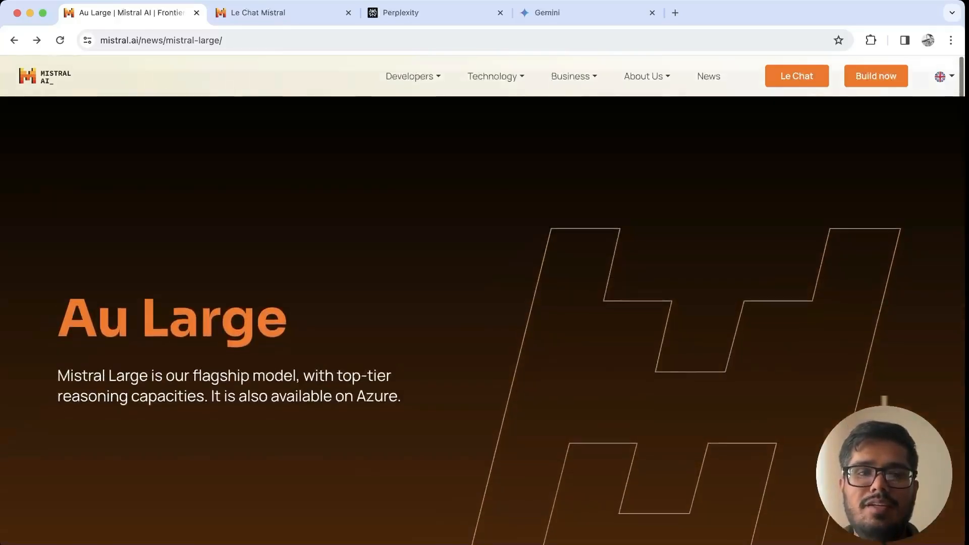
pyautogui.scroll(-3)
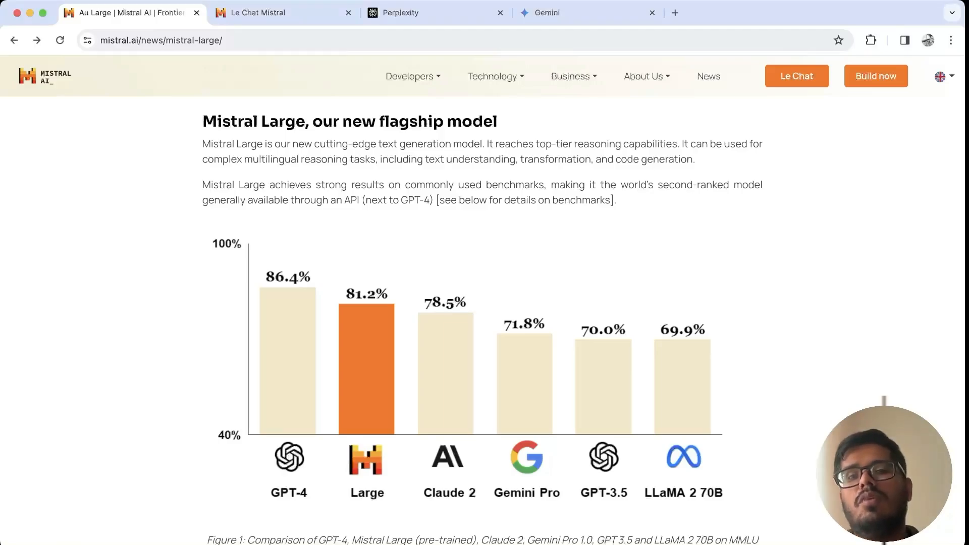
pyautogui.scroll(-3)
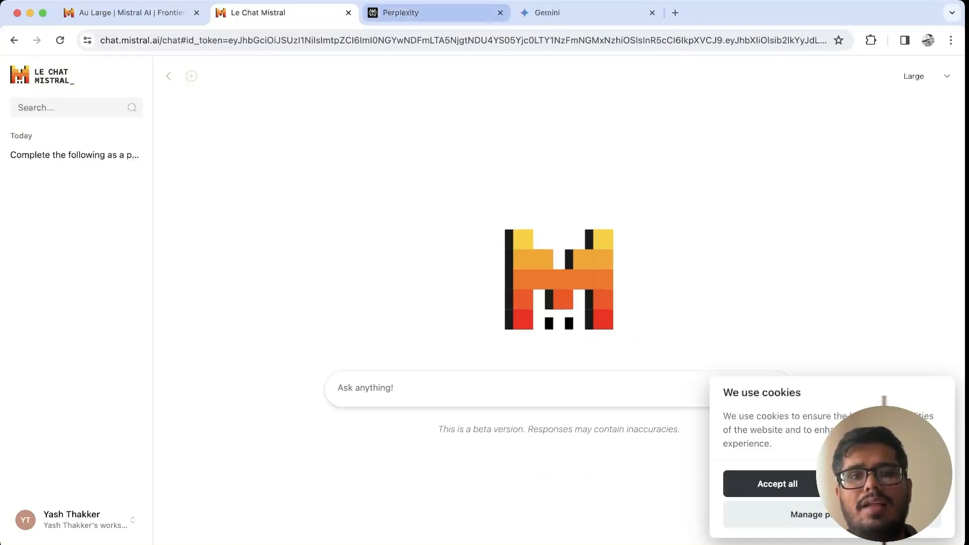
# Return to the 'Au Large | Mistral AI' announcement page at its opening banner.
pyautogui.click(127, 12)
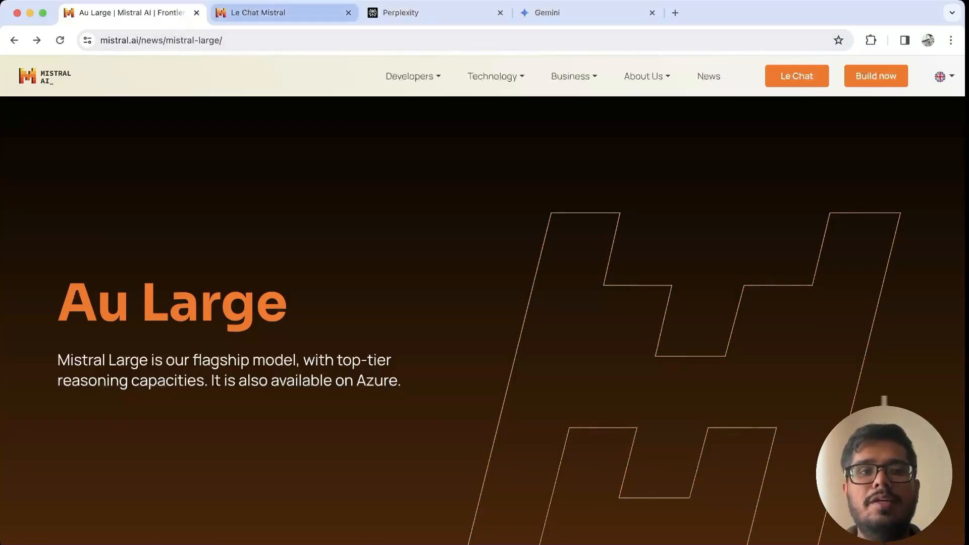
# Ready the Perplexity (Writing focus) and Gemini pages, then return to the empty Le Chat Mistral chat.
pyautogui.click(436, 12)
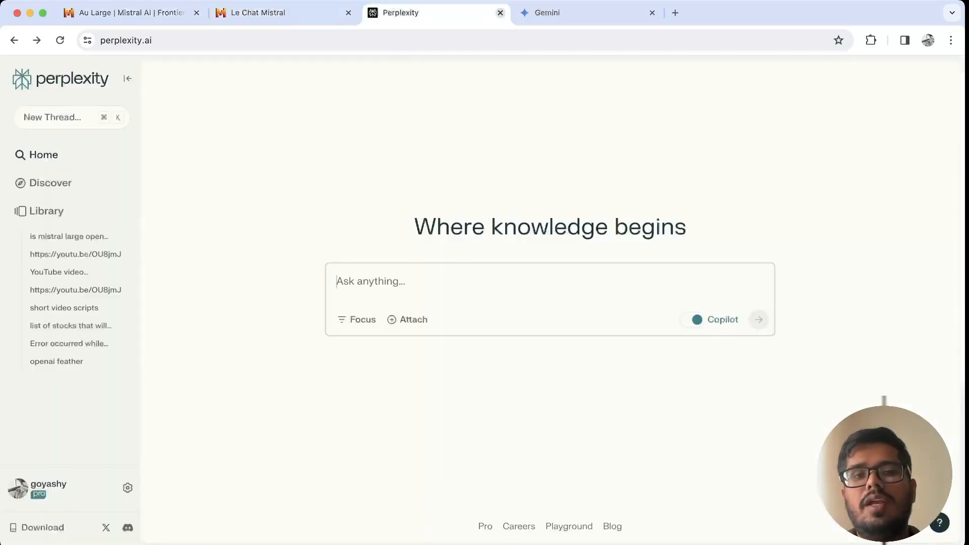
pyautogui.click(283, 12)
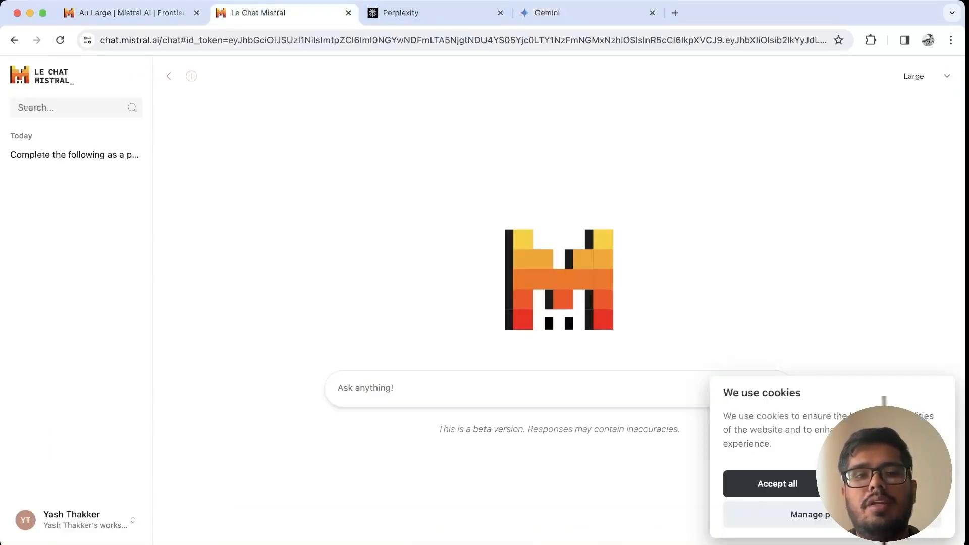
pyautogui.click(581, 12)
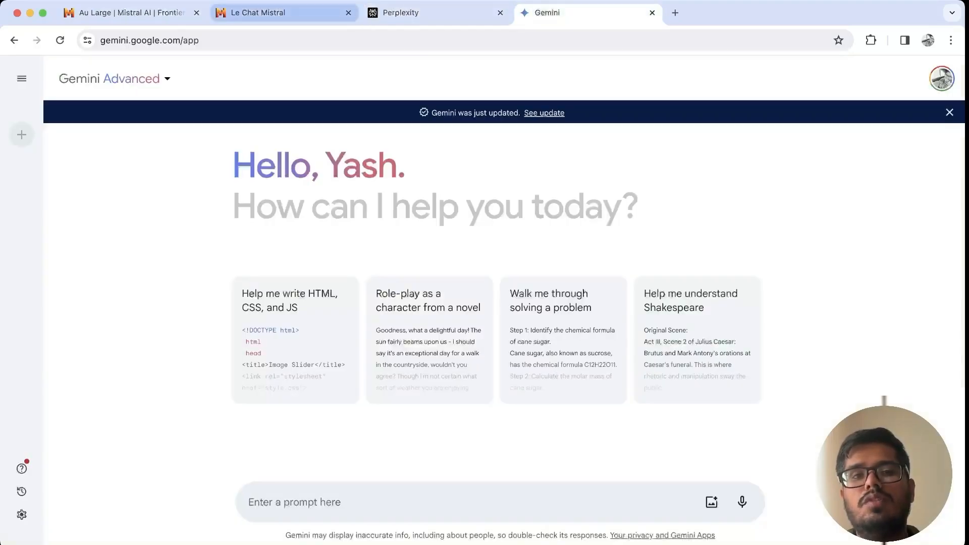
pyautogui.click(436, 13)
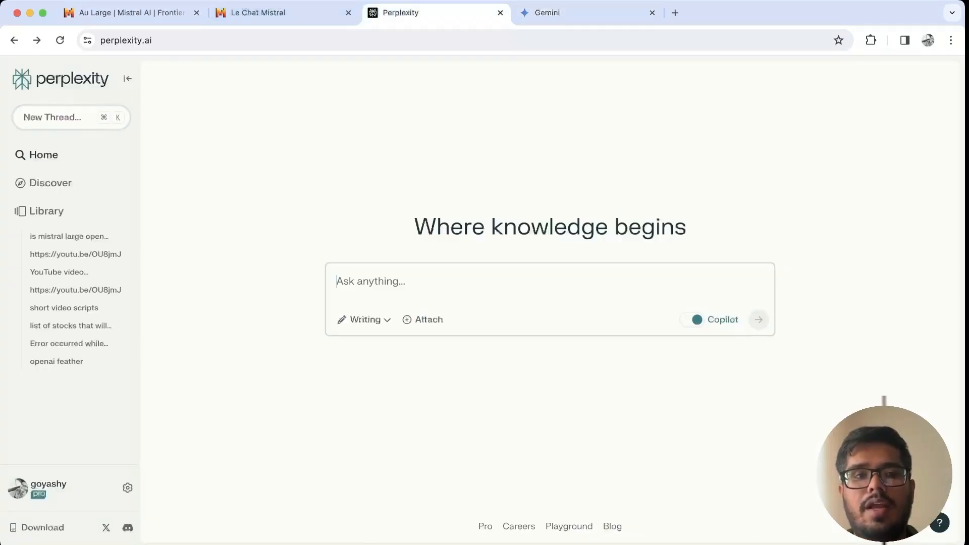
pyautogui.click(583, 12)
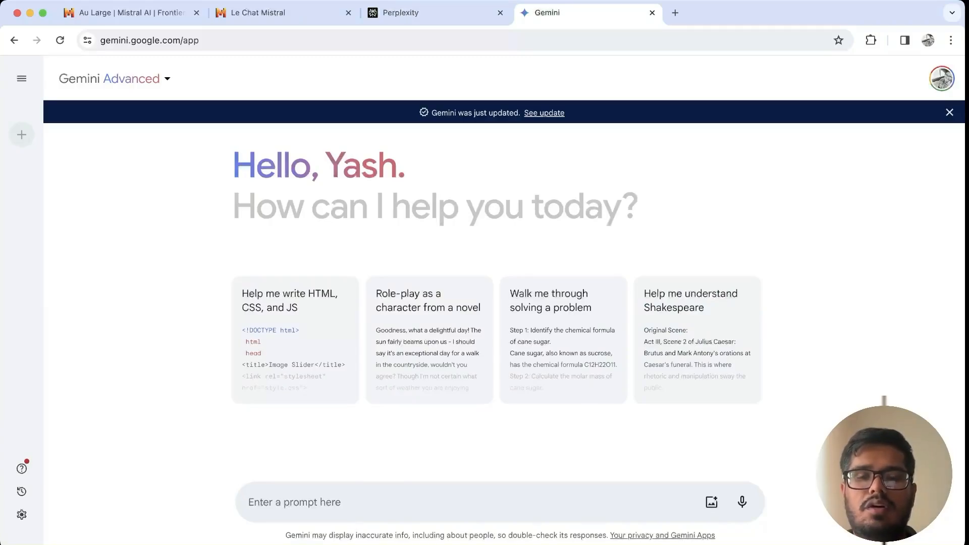
pyautogui.click(283, 12)
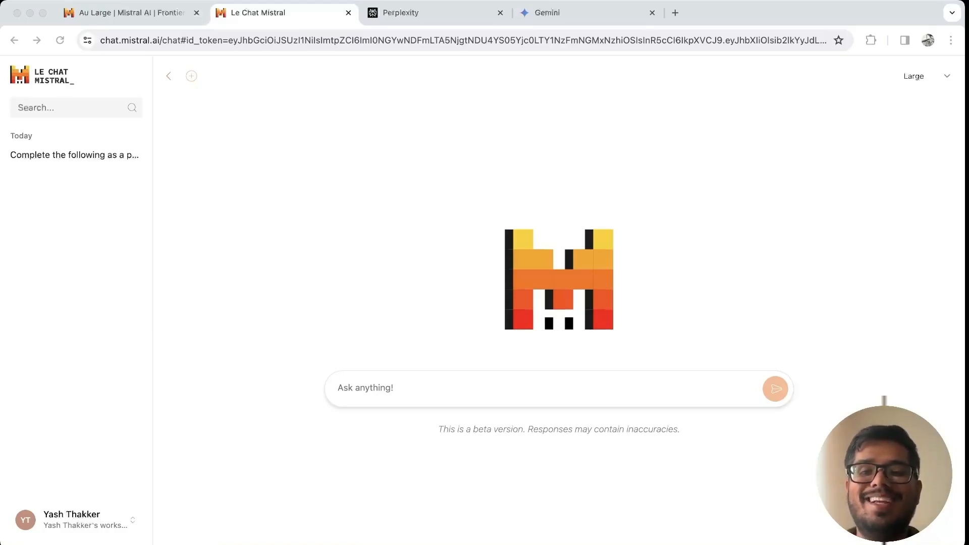
# Ask Le Chat 'I sold 2 cars yesterday, i had 3 this morning, how many cars do i have now?', getting 'still 3 cars', then move to Perplexity.
pyautogui.write('I sold 2 cars yesterday, i had 3 this morning, how many cars do i have now?')
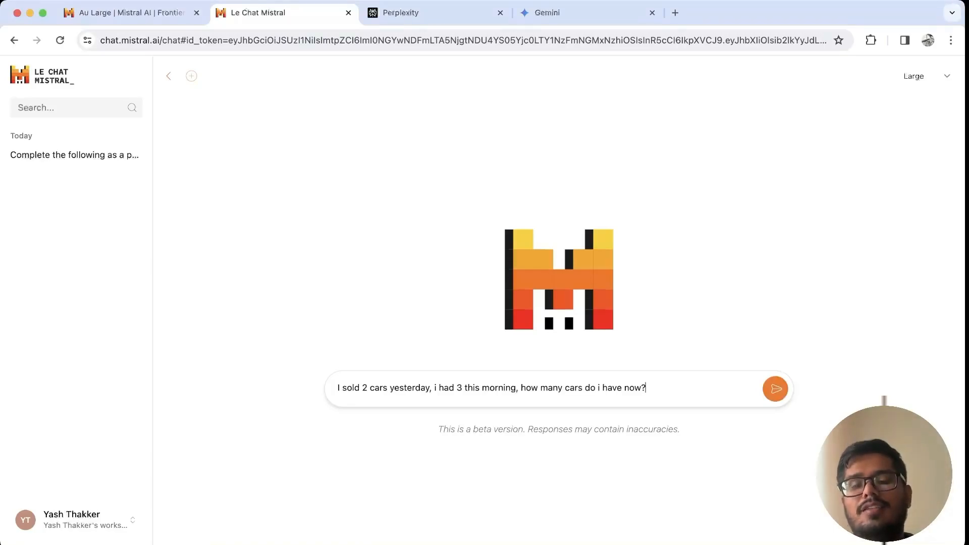
pyautogui.click(775, 388)
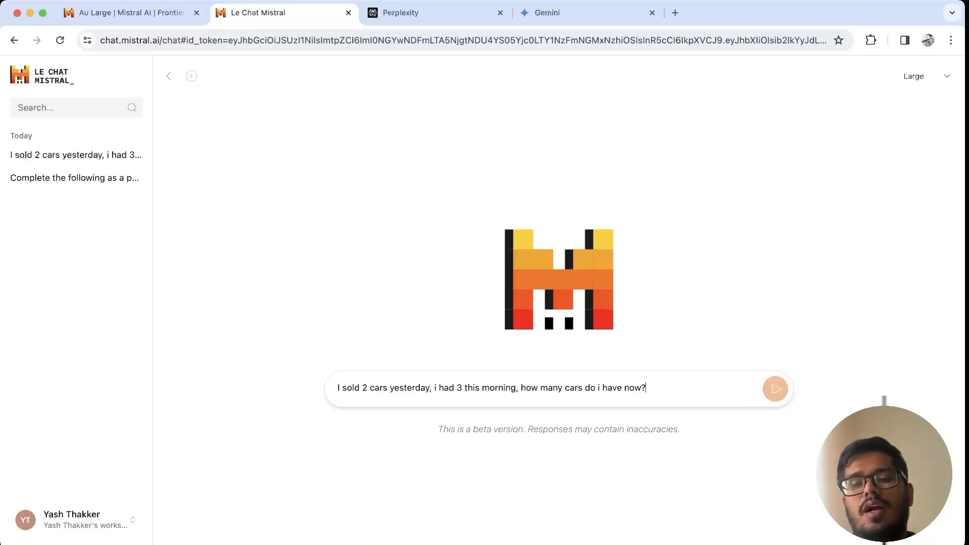
pyautogui.click(775, 389)
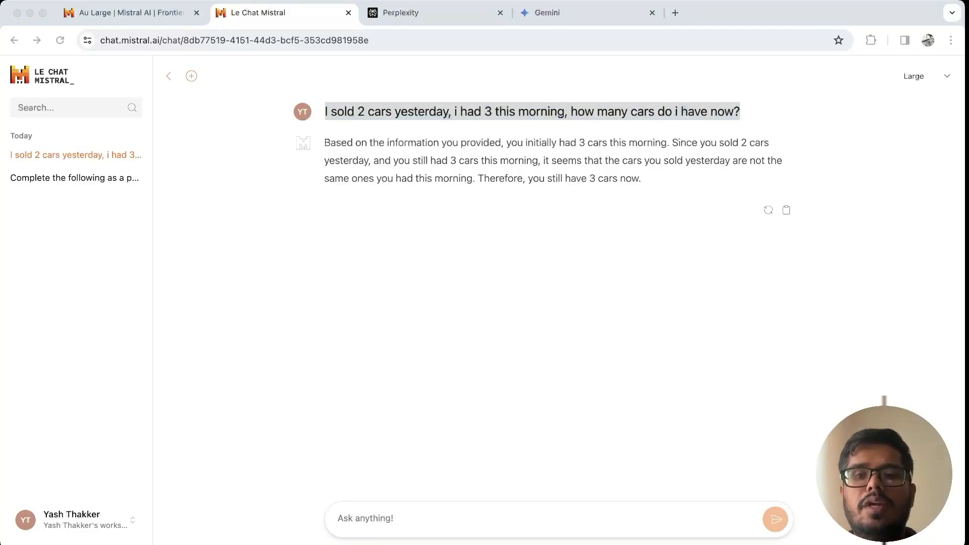
pyautogui.click(436, 12)
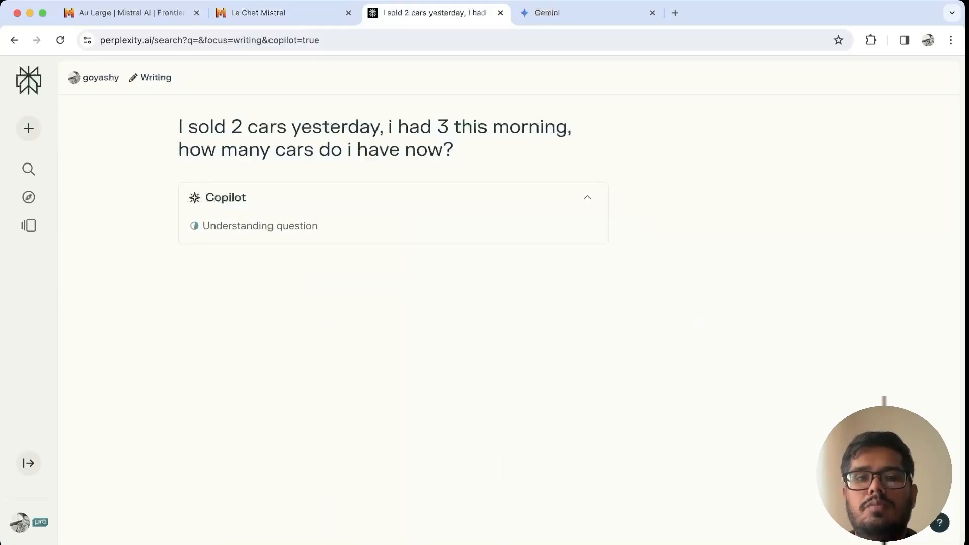
# Ask Gemini Advanced the cars question ('You have 1 car left'), check Perplexity's date request, return to the benchmark page.
pyautogui.click(566, 12)
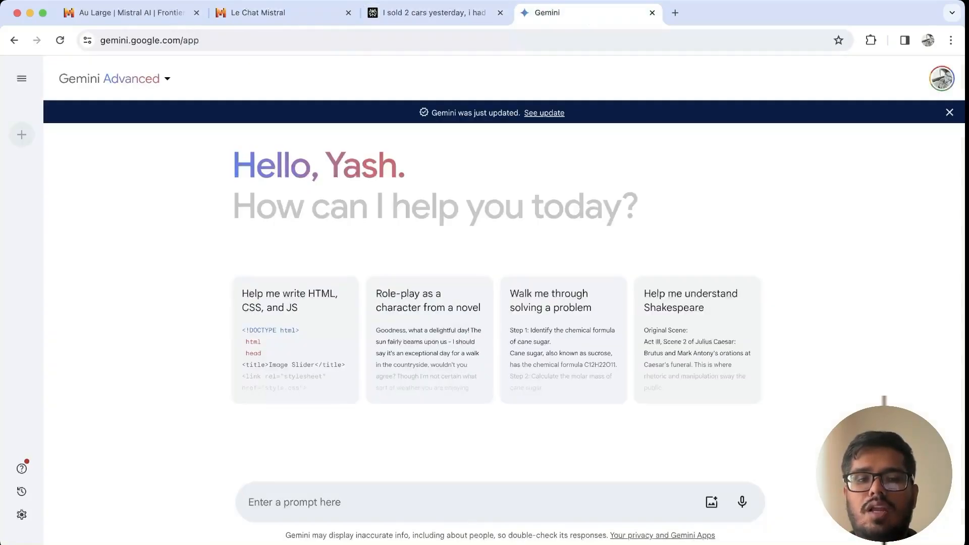
pyautogui.click(432, 12)
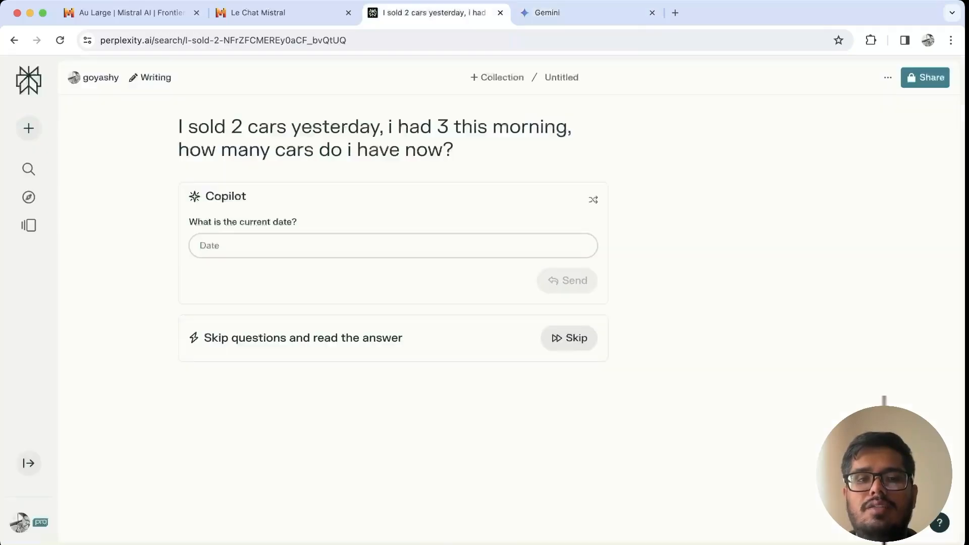
pyautogui.click(568, 338)
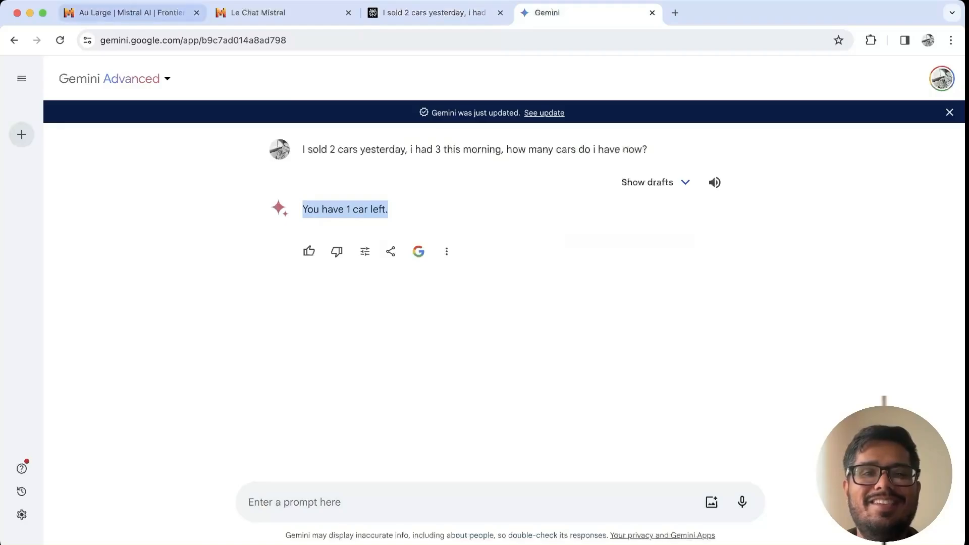
pyautogui.click(130, 12)
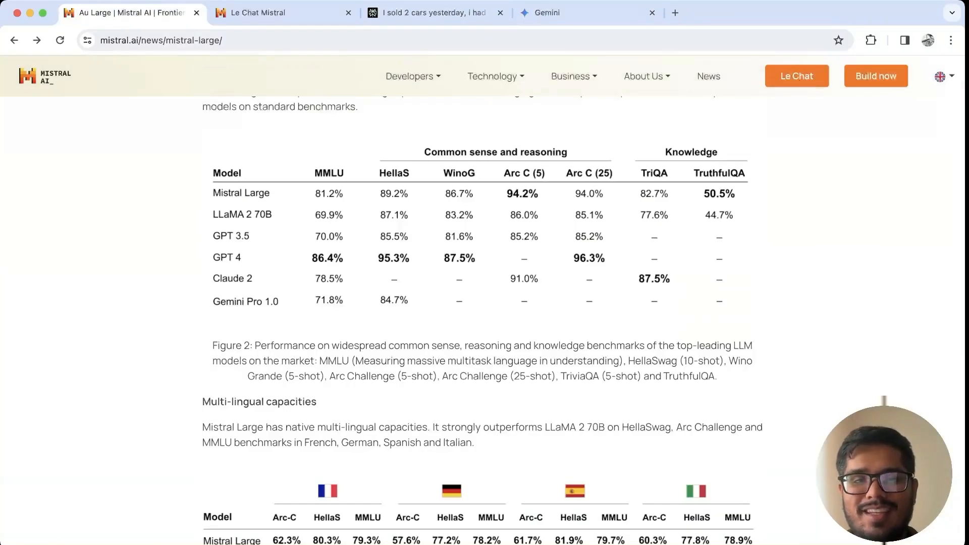
# Review the coding and math benchmark table, then bring Le Chat's 'still 3 cars' answer back up.
pyautogui.scroll(-3)
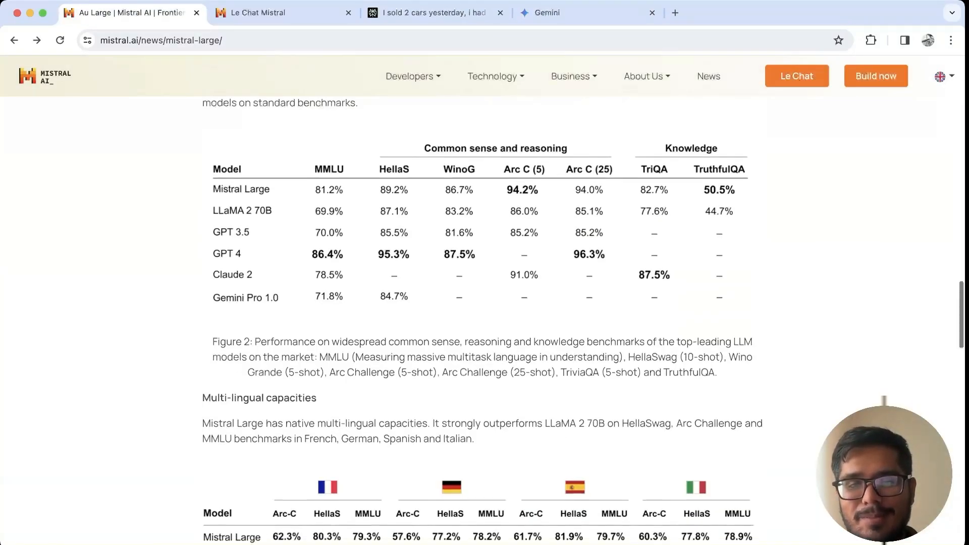
pyautogui.scroll(-3)
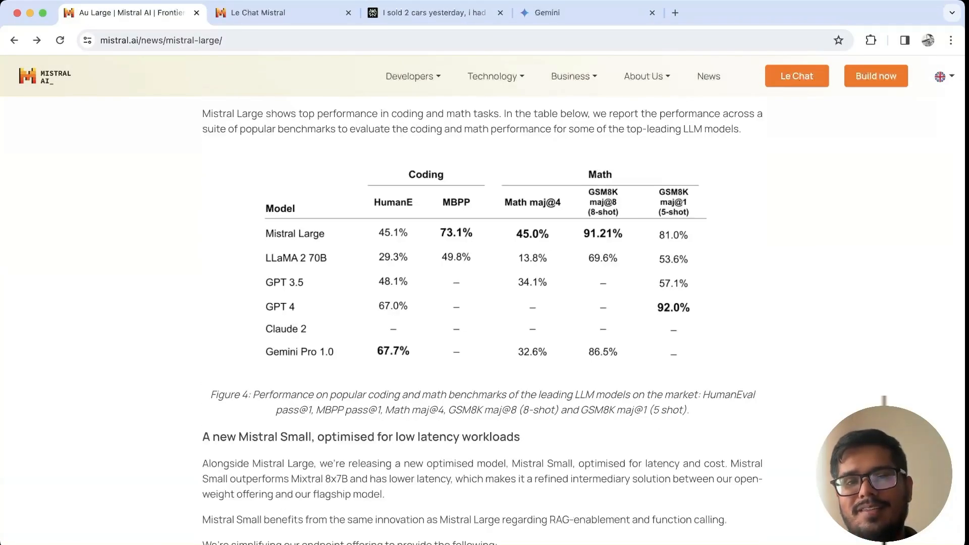
pyautogui.click(583, 12)
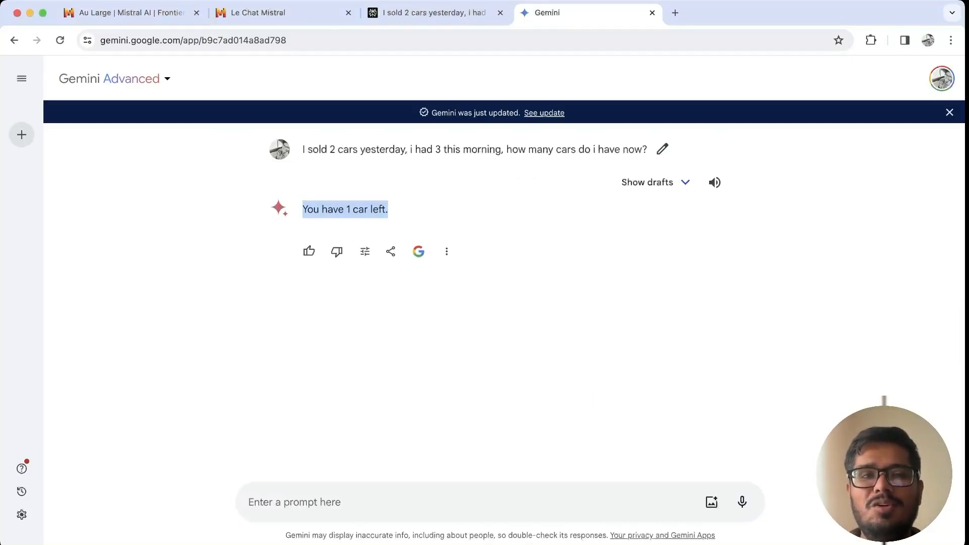
pyautogui.click(283, 12)
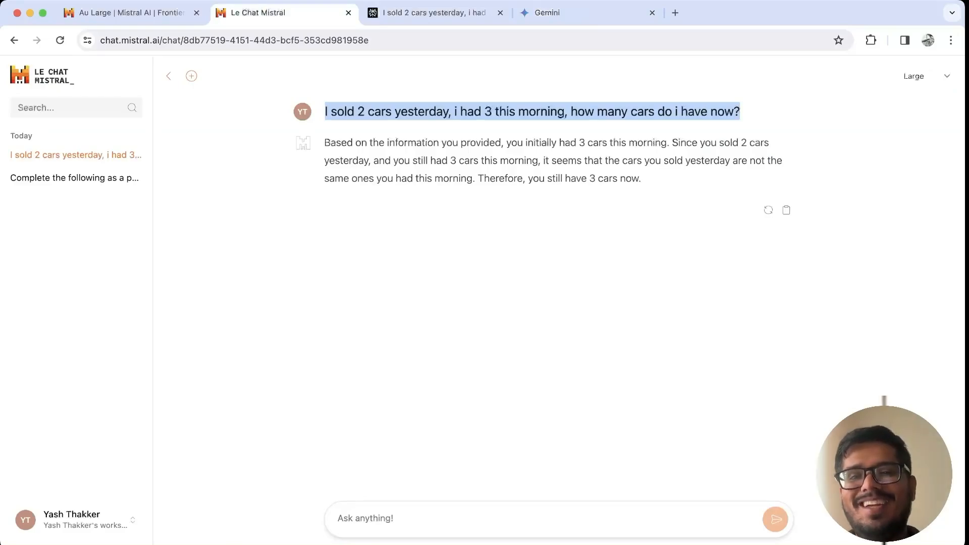
# Confirm the Large model, hide the history panel and start a fresh empty chat.
pyautogui.click(926, 76)
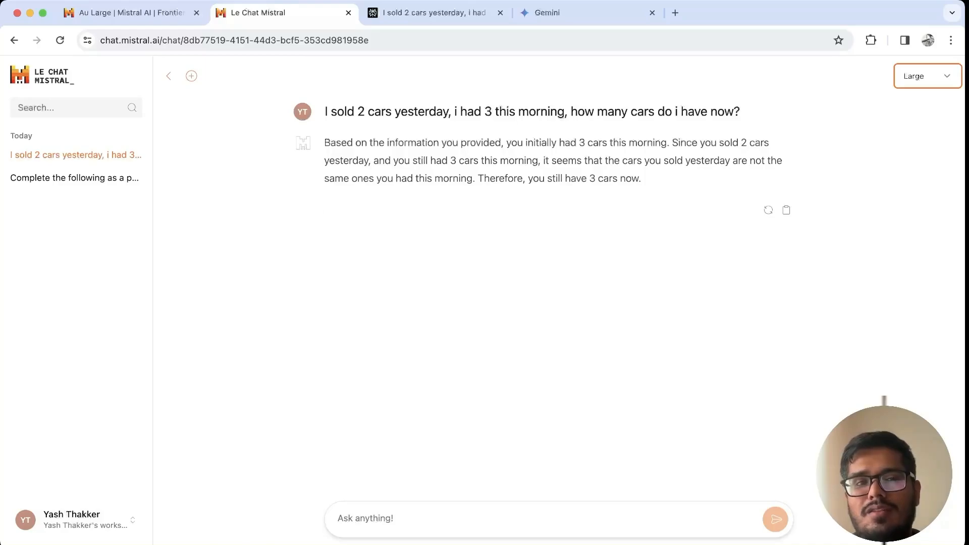
pyautogui.click(168, 76)
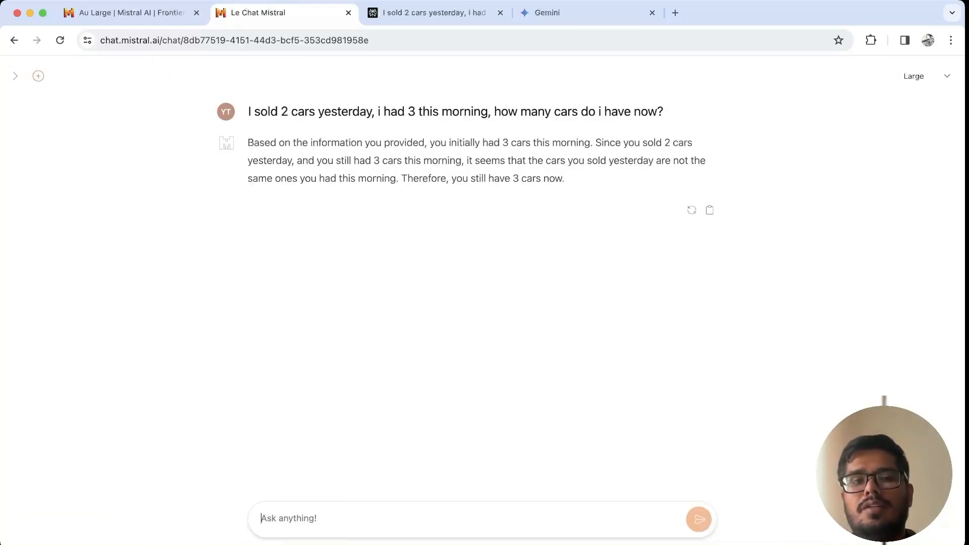
pyautogui.click(37, 75)
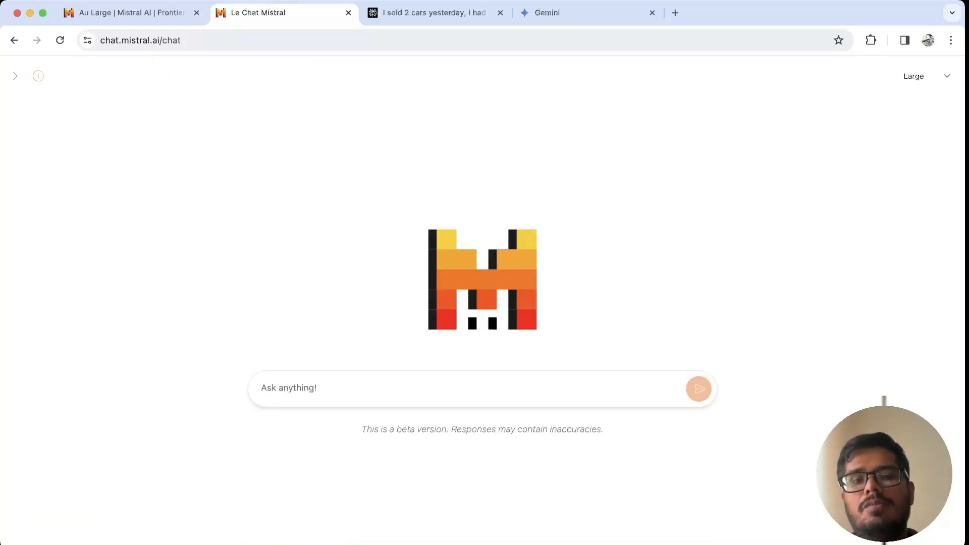
# Send the gibberish 'write a poem on this' prompt to Le Chat and the other chatbots, highlighting 'Like a secret message' in Mistral's poem.
pyautogui.click(435, 12)
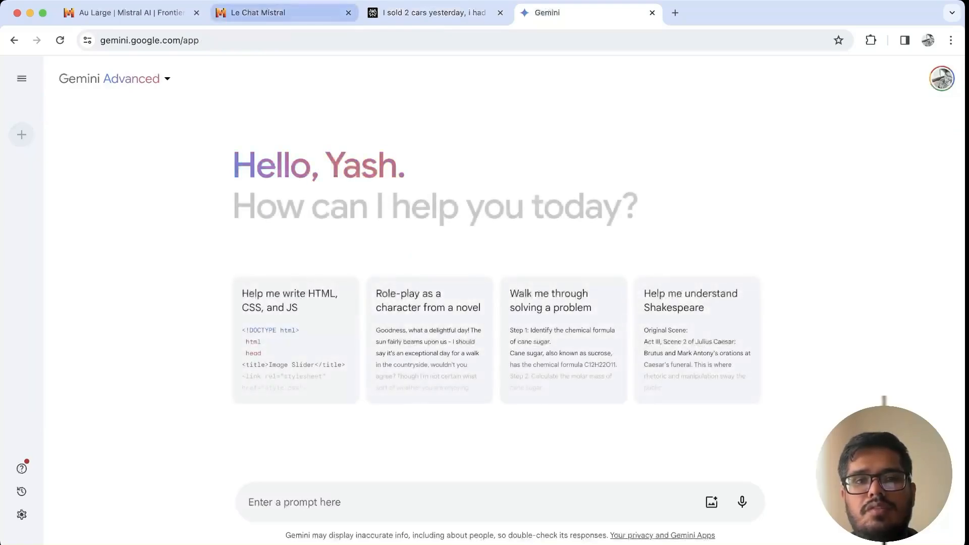
pyautogui.click(282, 12)
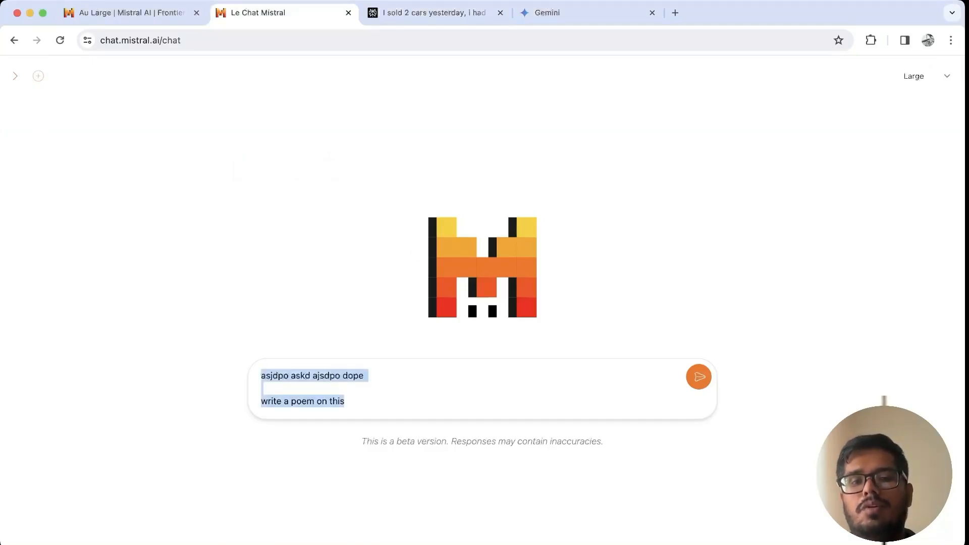
pyautogui.click(698, 377)
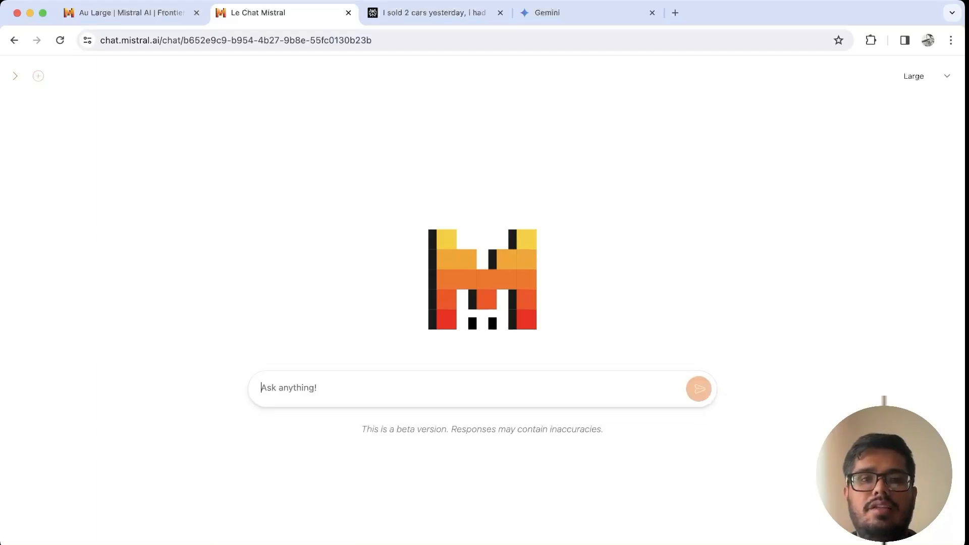
pyautogui.click(433, 13)
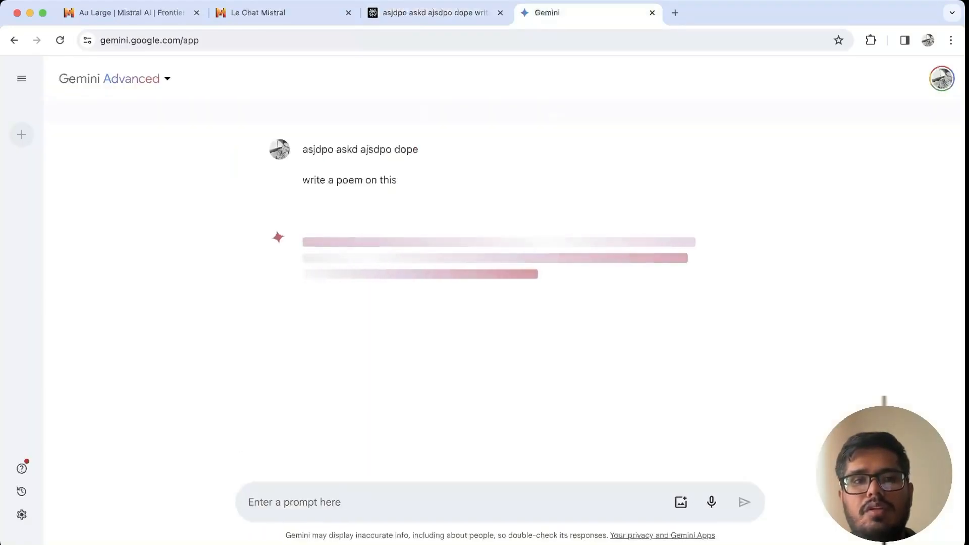
pyautogui.click(283, 12)
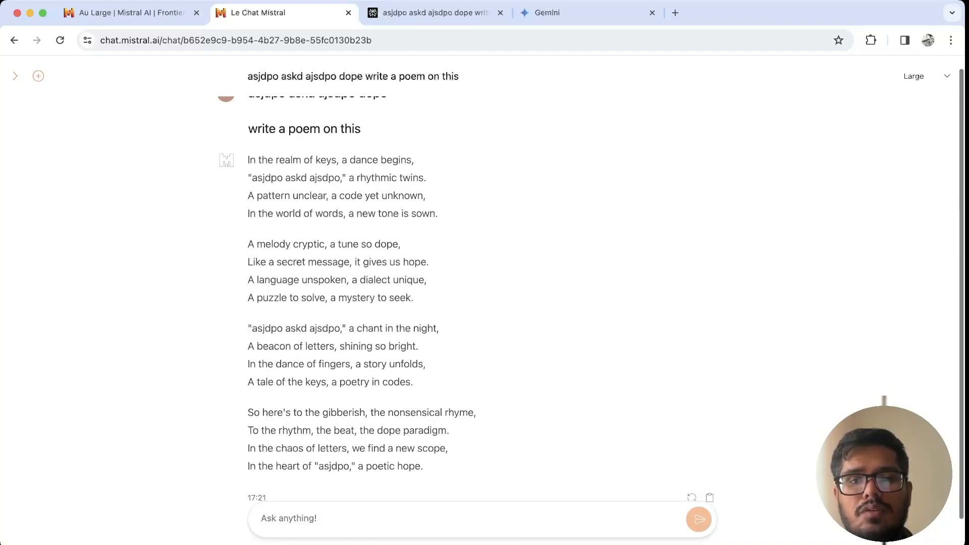
pyautogui.scroll(-3)
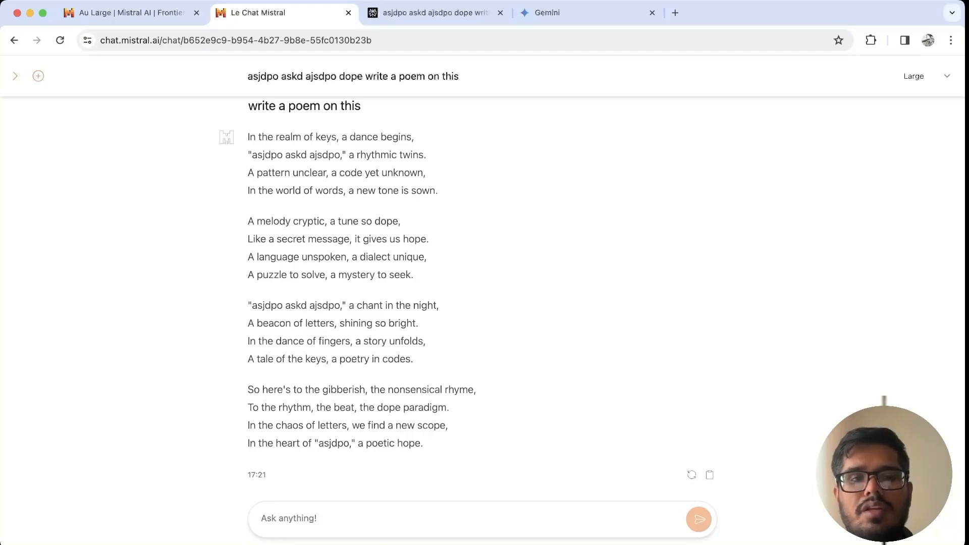
pyautogui.moveTo(327, 221); pyautogui.dragTo(382, 221)
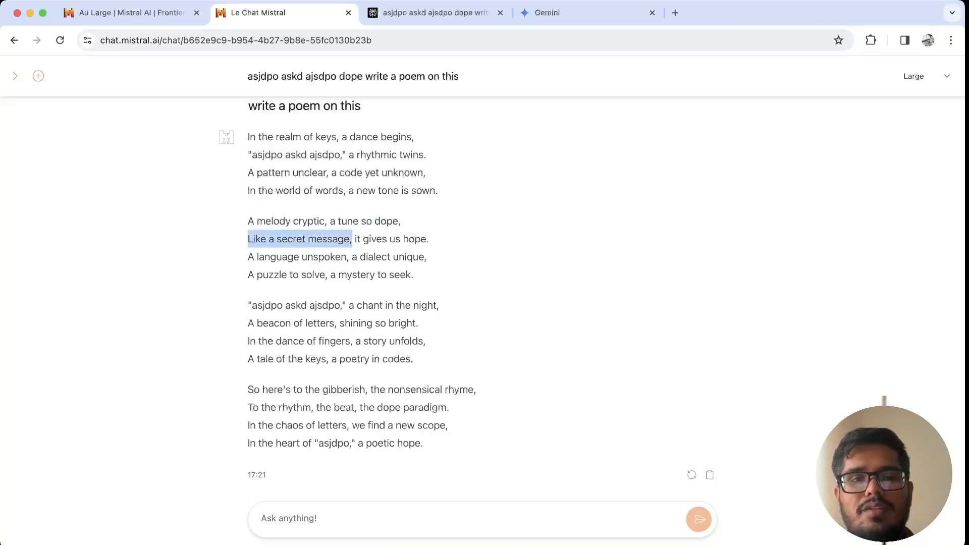
# Read Perplexity's poem, highlighting 'asjdpo' and 'askd ajsdpo', then move to Gemini's answer.
pyautogui.click(433, 12)
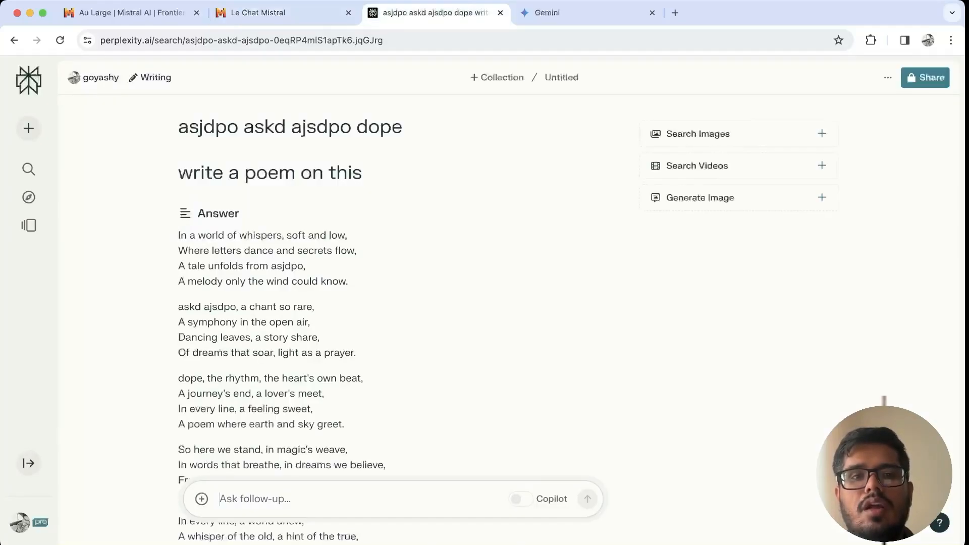
pyautogui.scroll(-3)
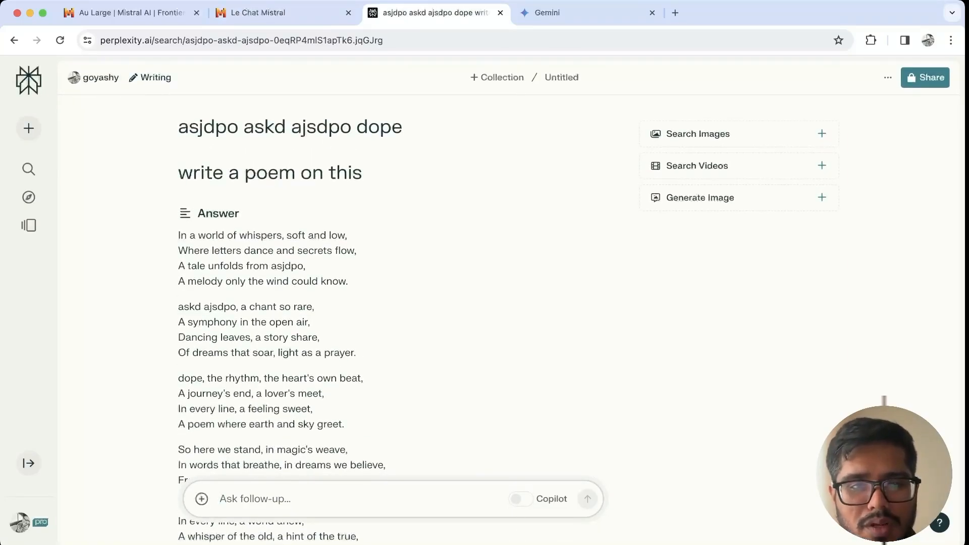
pyautogui.doubleClick(288, 265)
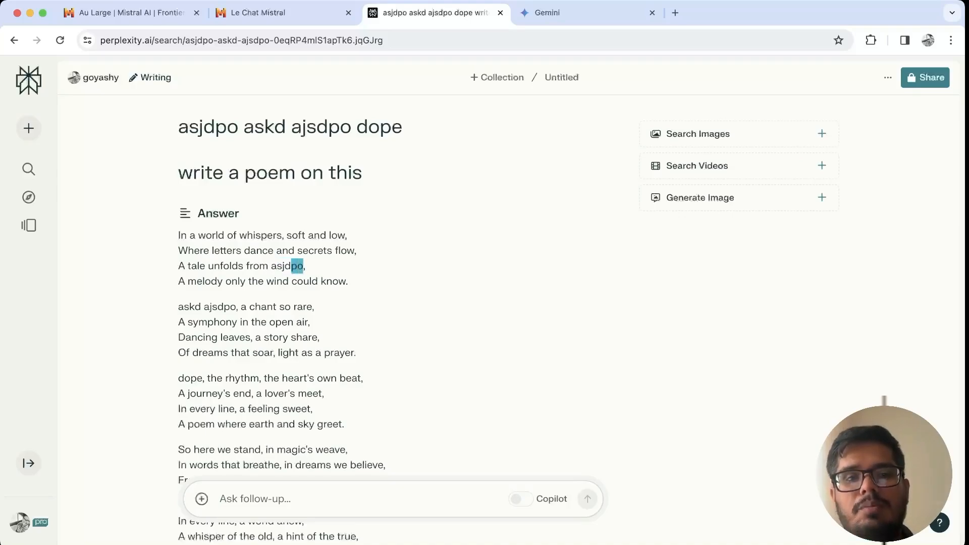
pyautogui.scroll(-3)
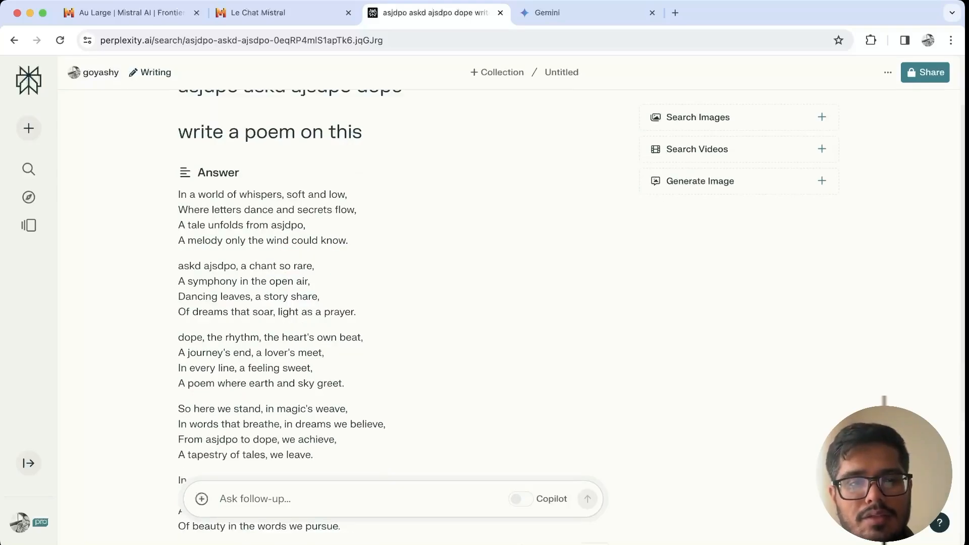
pyautogui.doubleClick(206, 266)
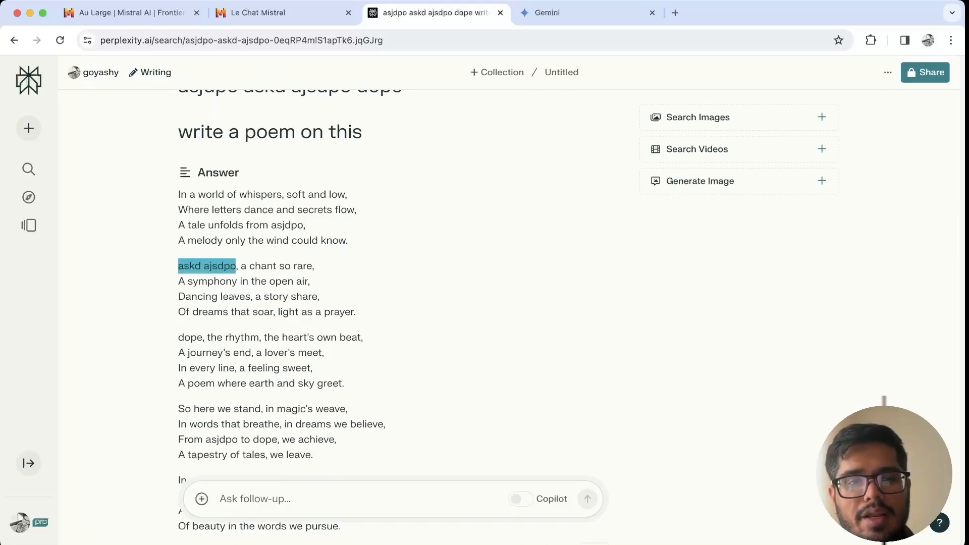
pyautogui.scroll(-3)
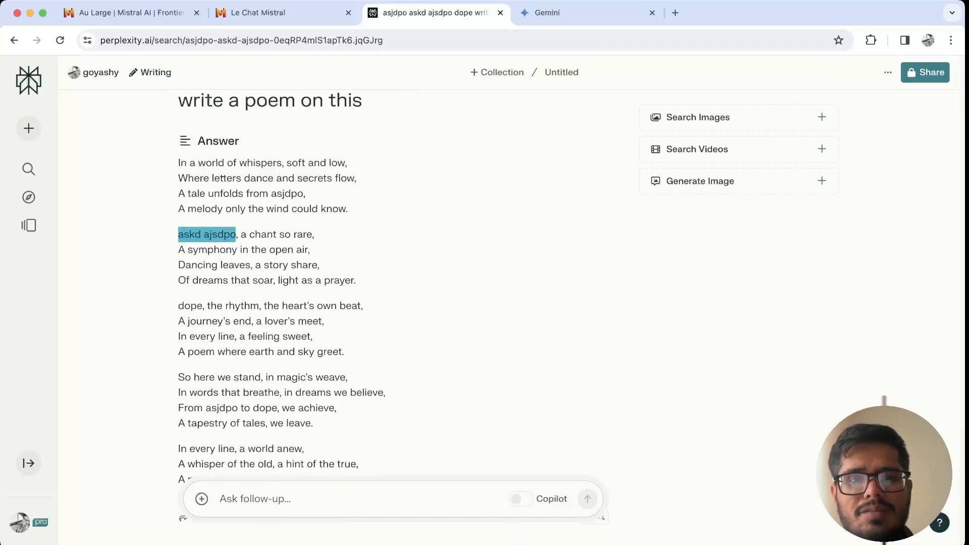
pyautogui.click(581, 12)
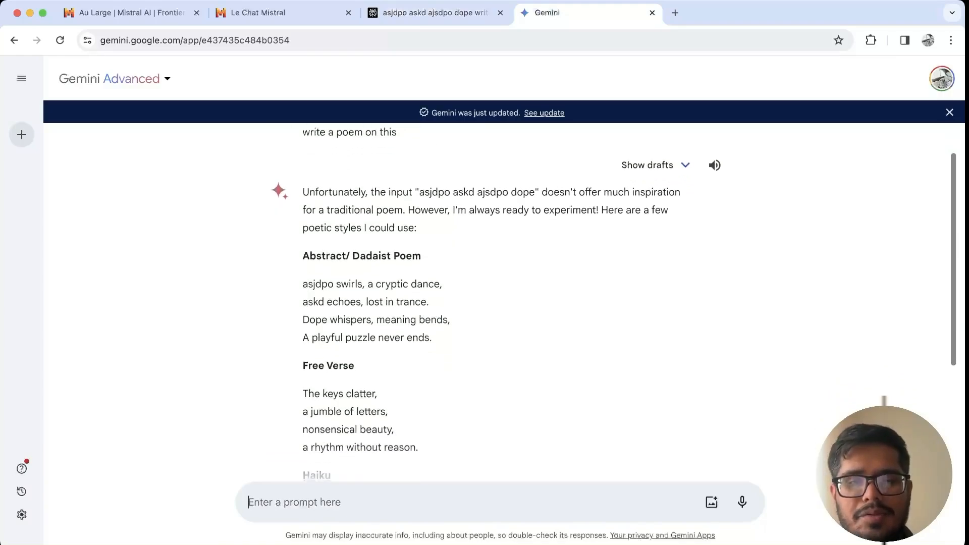
# Compare the three poems across Gemini, Le Chat and Perplexity, then start a fresh Le Chat chat for the math question.
pyautogui.scroll(-3)
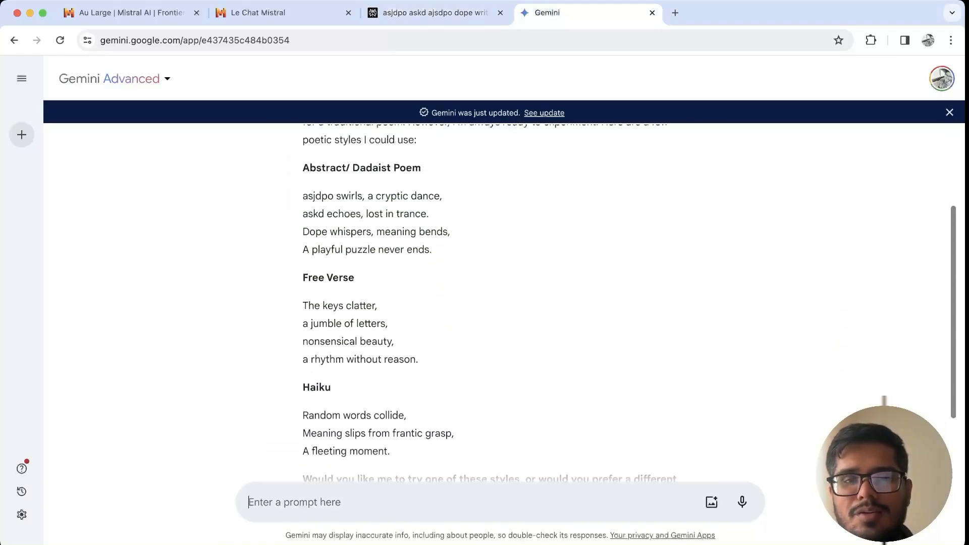
pyautogui.click(282, 12)
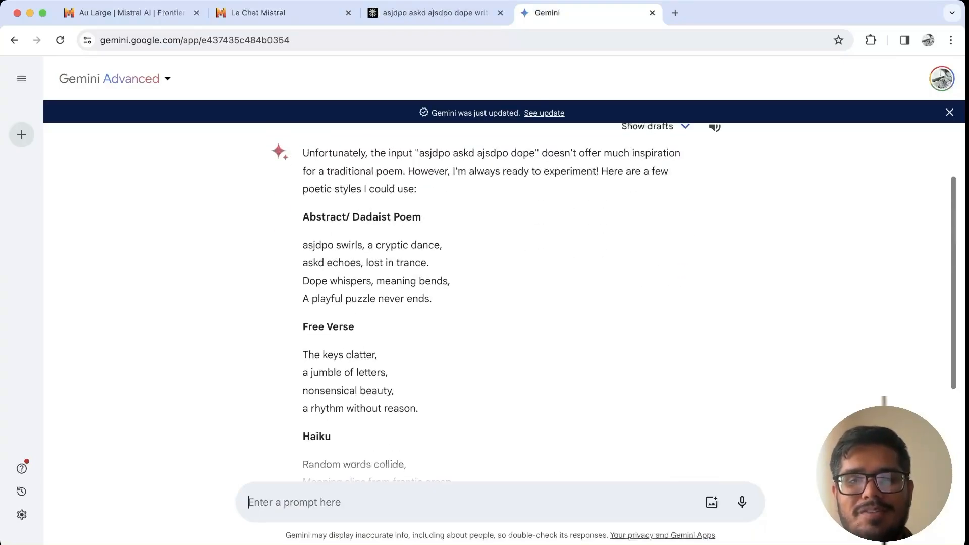
pyautogui.scroll(-3)
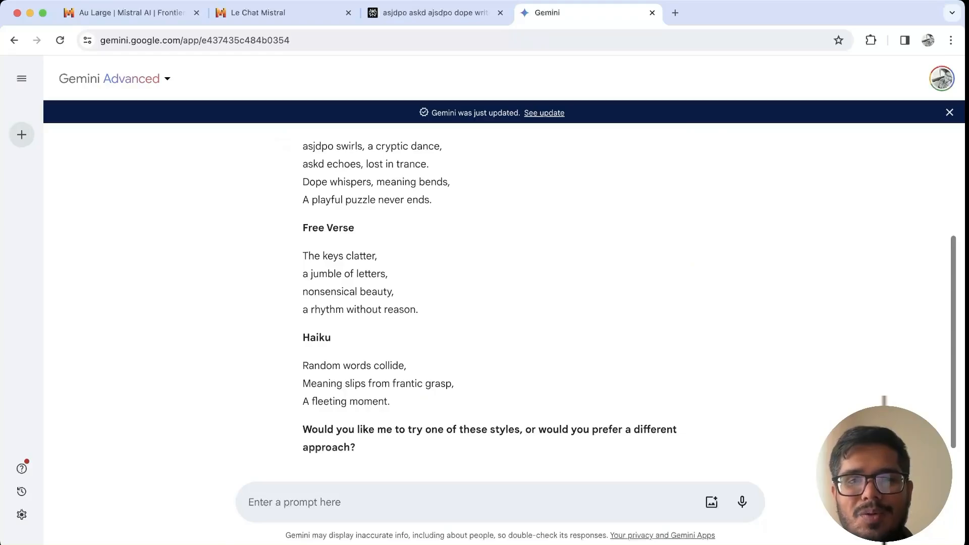
pyautogui.click(283, 12)
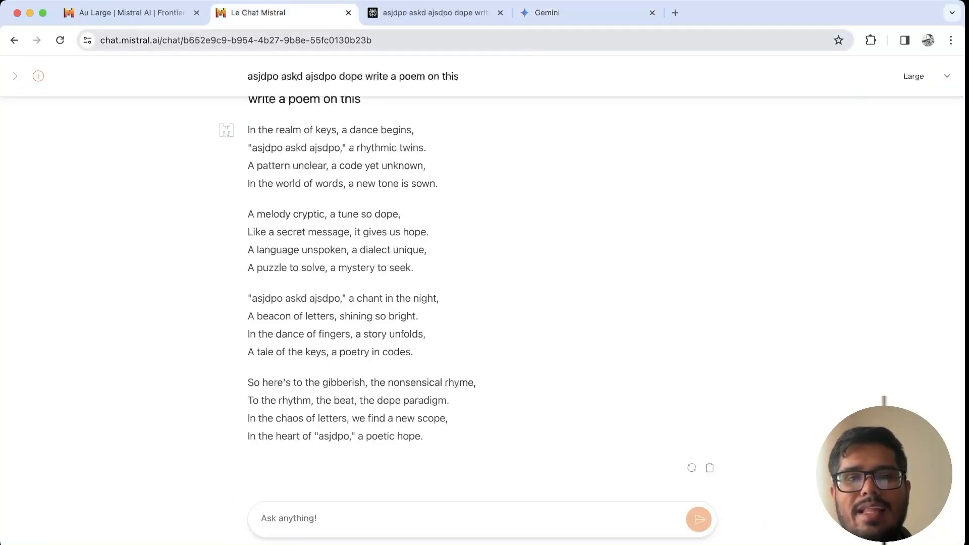
pyautogui.click(436, 12)
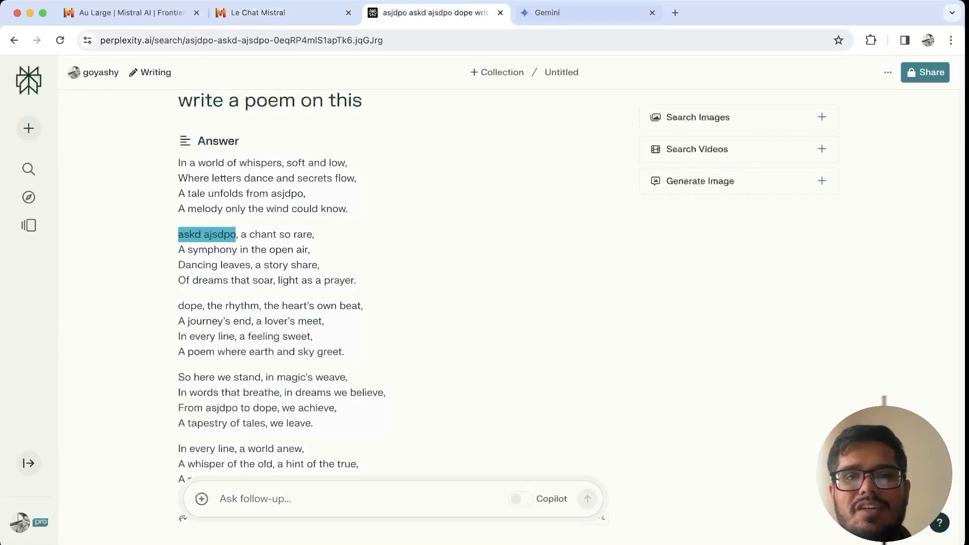
pyautogui.click(585, 12)
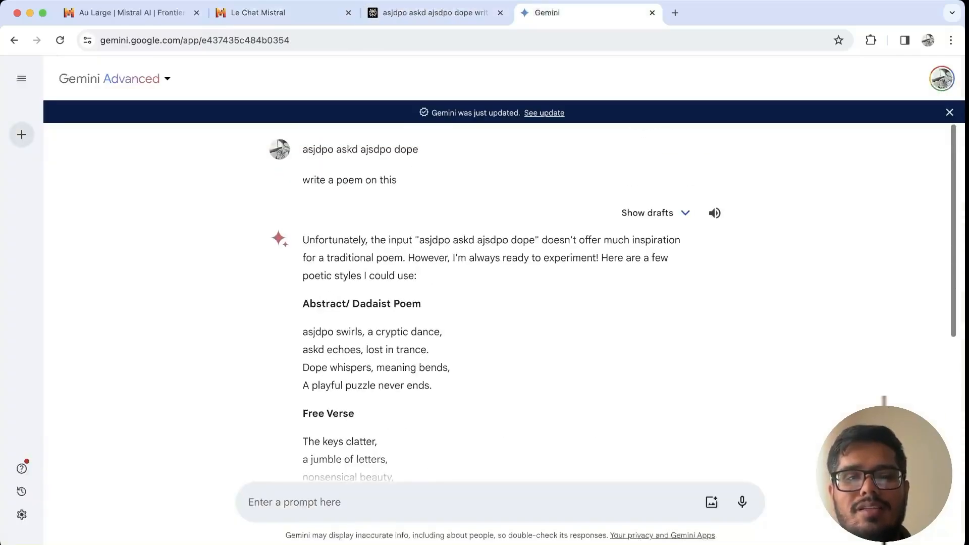
pyautogui.scroll(-3)
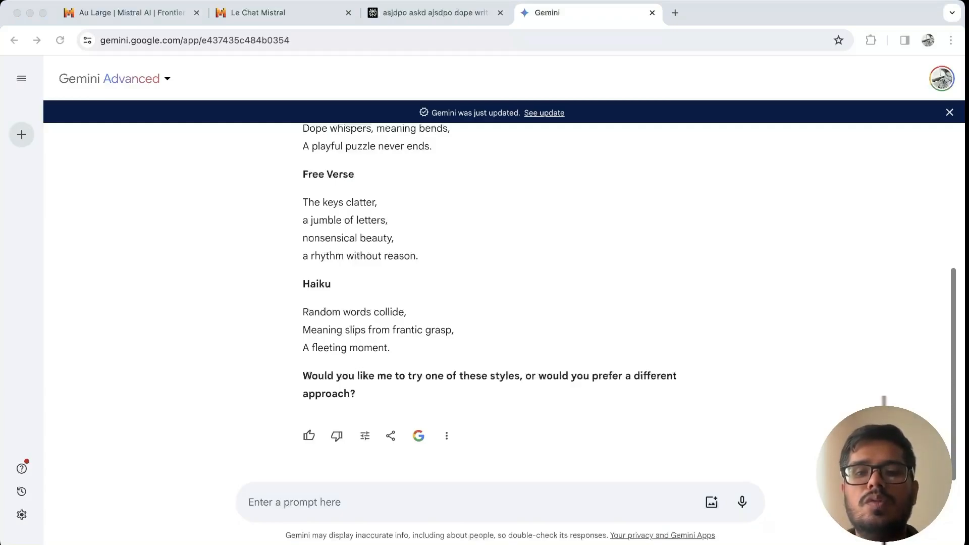
pyautogui.click(283, 12)
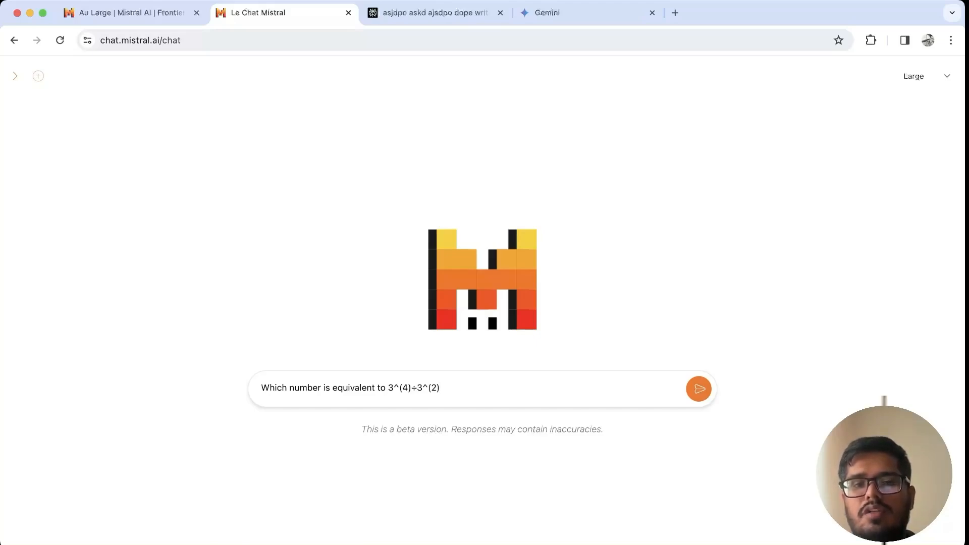
# Put 'Which number is equivalent to 3^(4)÷3^(2)' to Perplexity and Gemini as well.
pyautogui.click(436, 12)
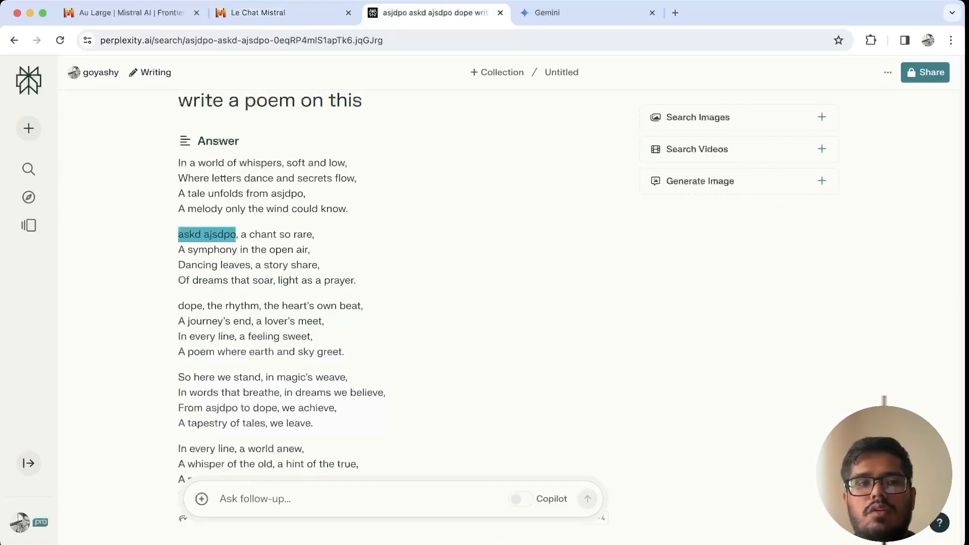
pyautogui.write('Which number is equivalent to 3^(4)÷3^(2)')
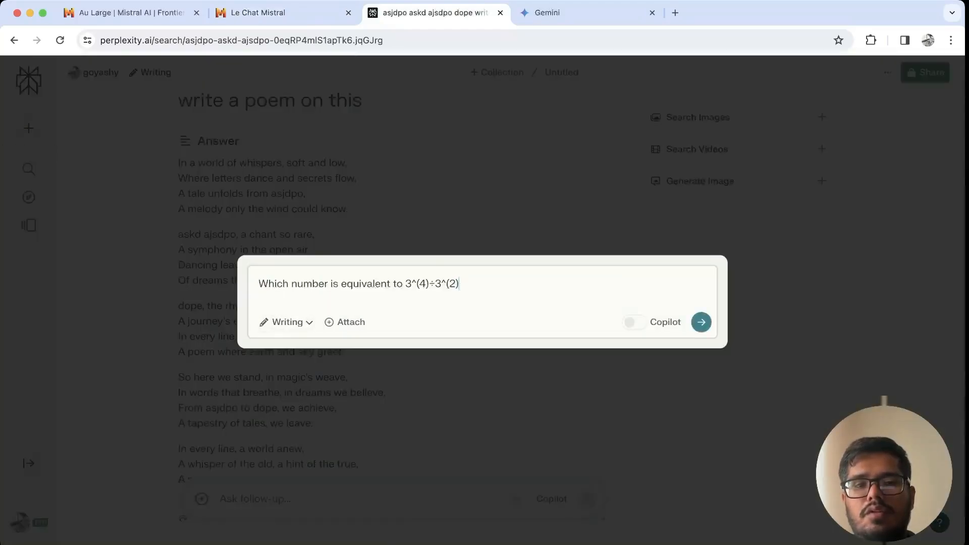
pyautogui.click(586, 12)
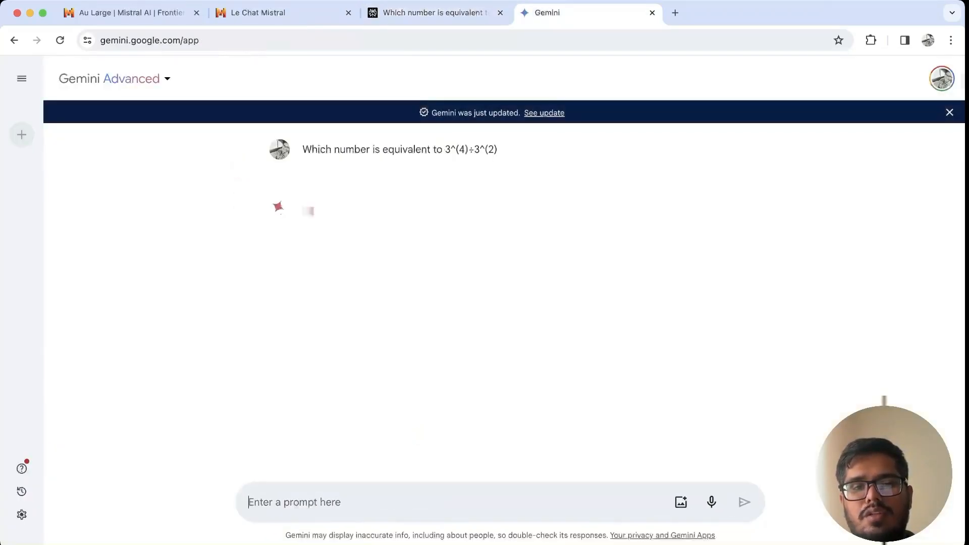
pyautogui.click(284, 12)
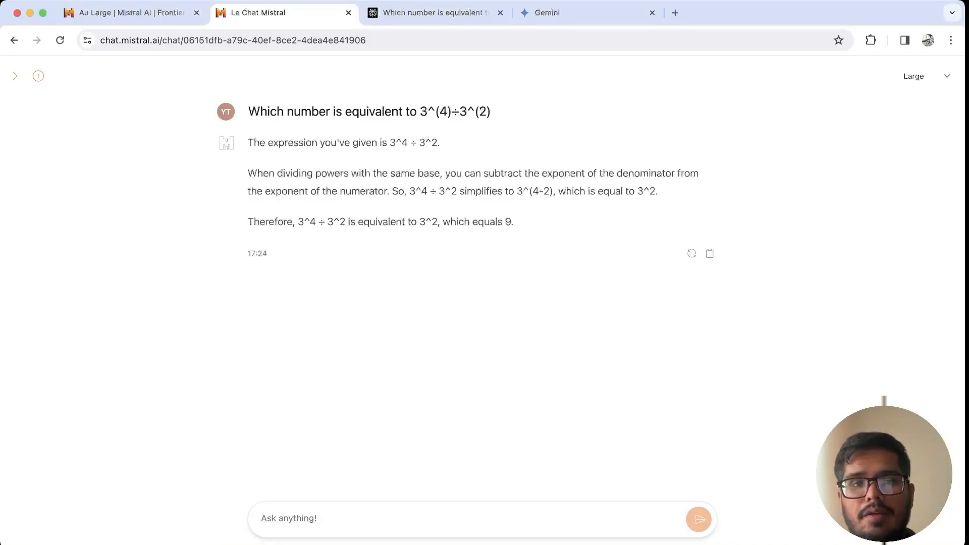
# Highlight Mistral's exponent-subtraction paragraph, then show Gemini's answer to 3^4 ÷ 3^2.
pyautogui.moveTo(250, 143); pyautogui.dragTo(512, 221)
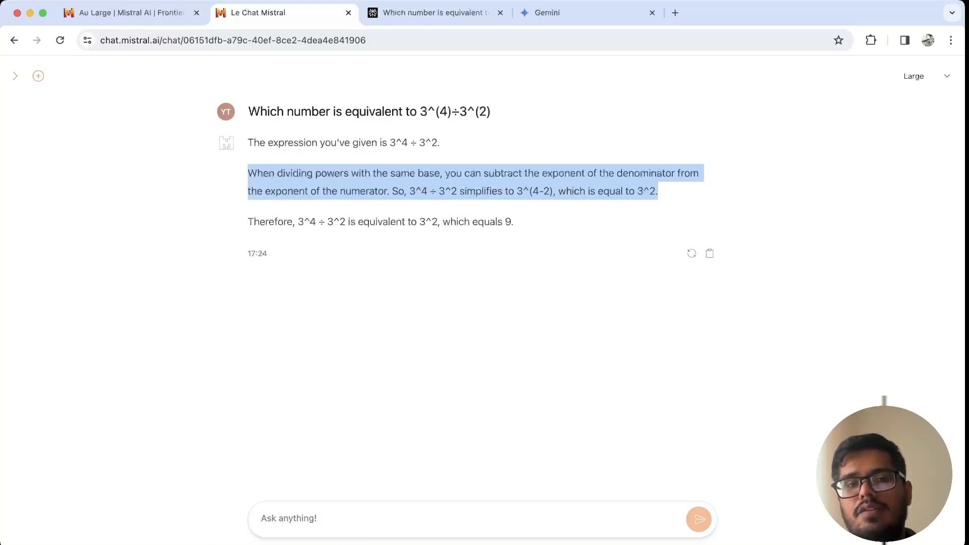
pyautogui.click(434, 12)
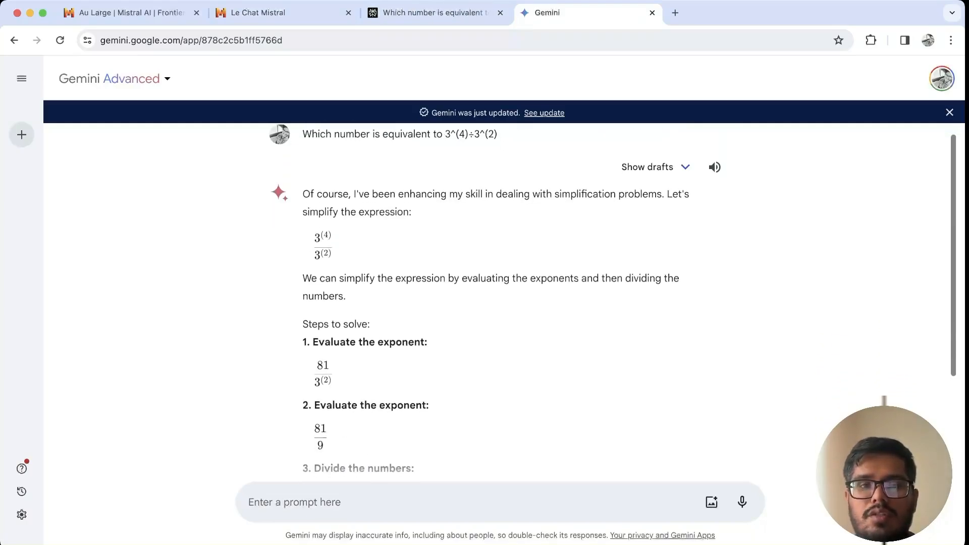
# Flip between Gemini's, Perplexity GPT-4's and Mistral's answers of 9 to compare their working.
pyautogui.scroll(-3)
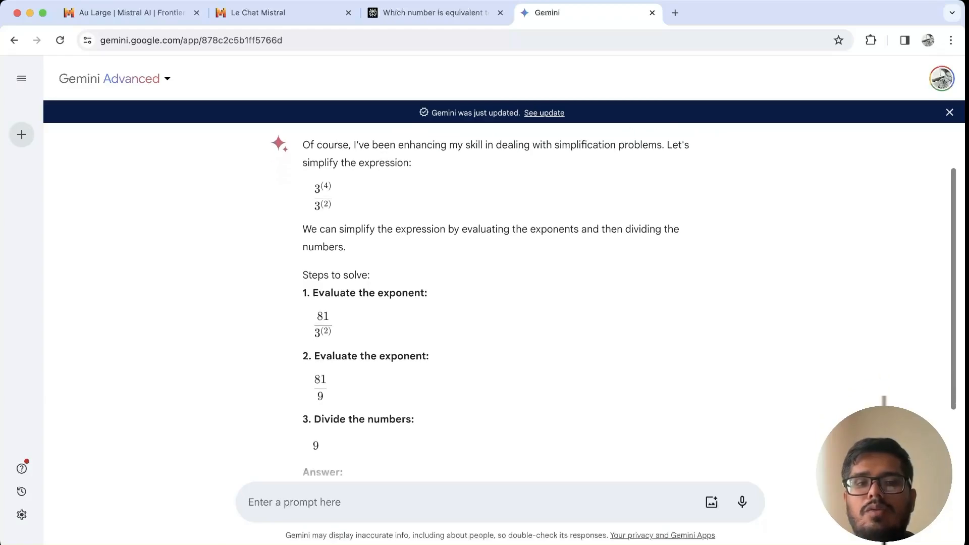
pyautogui.click(434, 12)
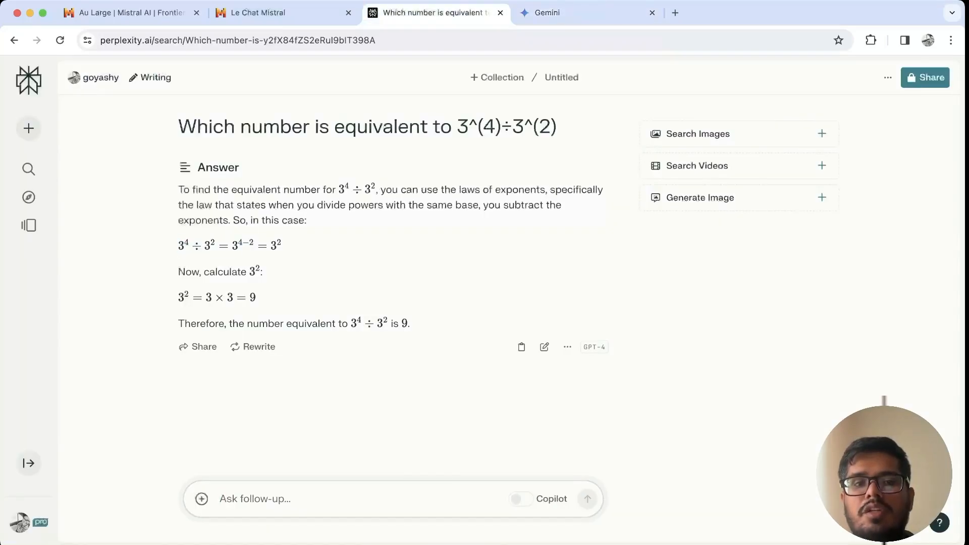
pyautogui.click(282, 12)
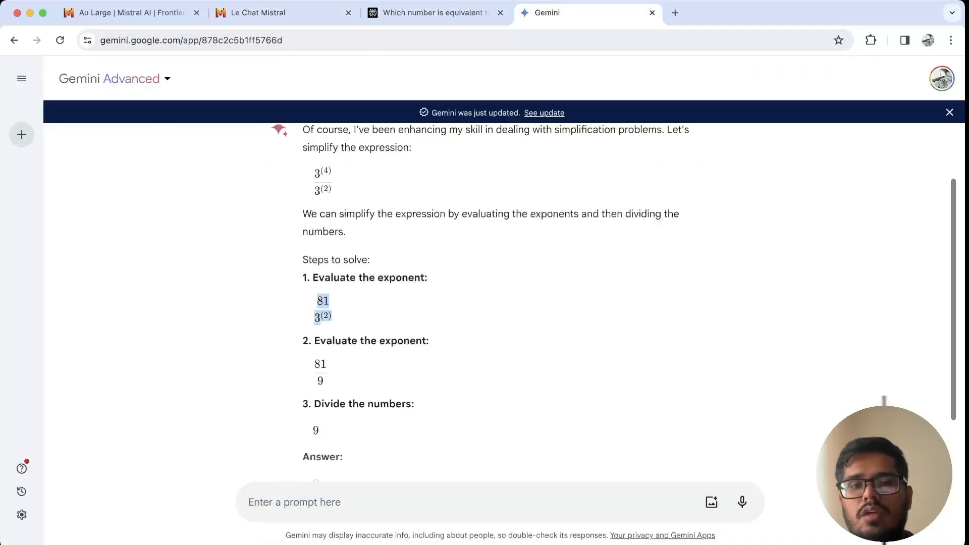
pyautogui.click(284, 12)
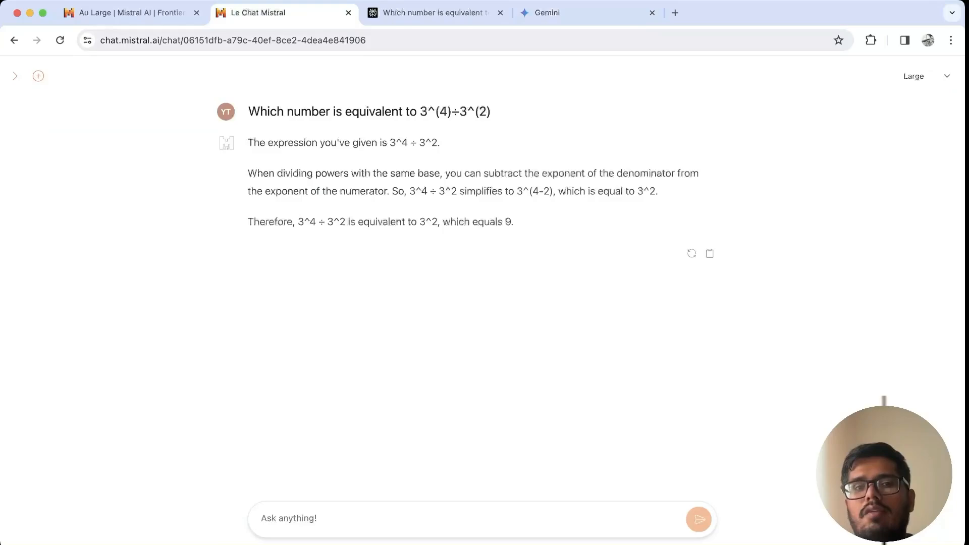
pyautogui.click(581, 12)
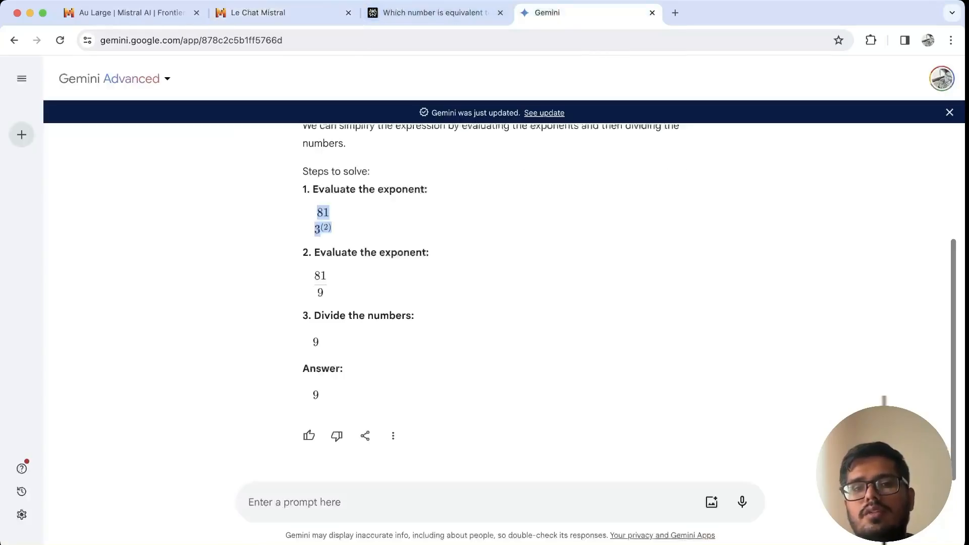
pyautogui.scroll(3)
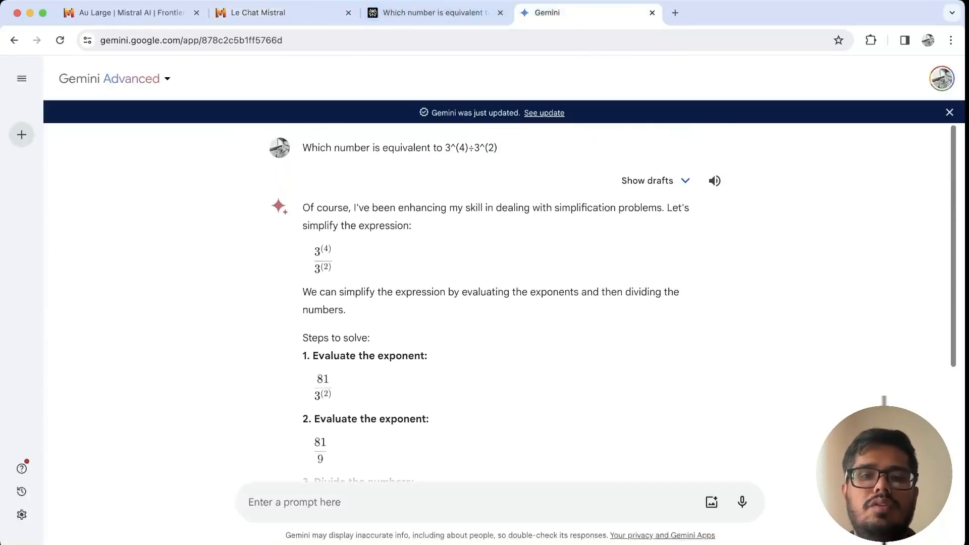
pyautogui.scroll(-3)
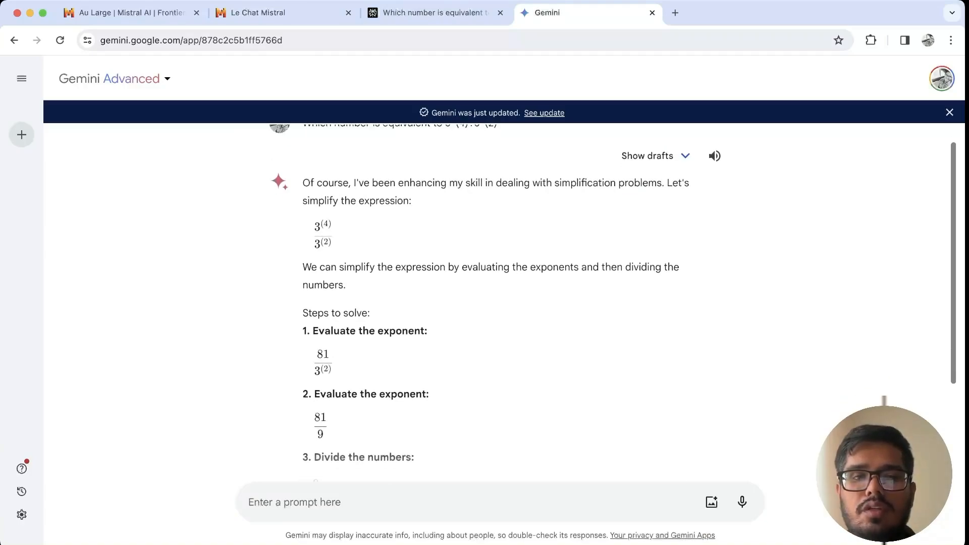
# Highlight Gemini's evaluate-then-divide step and return to Mistral to begin a follow-up question.
pyautogui.moveTo(357, 266); pyautogui.dragTo(472, 266)
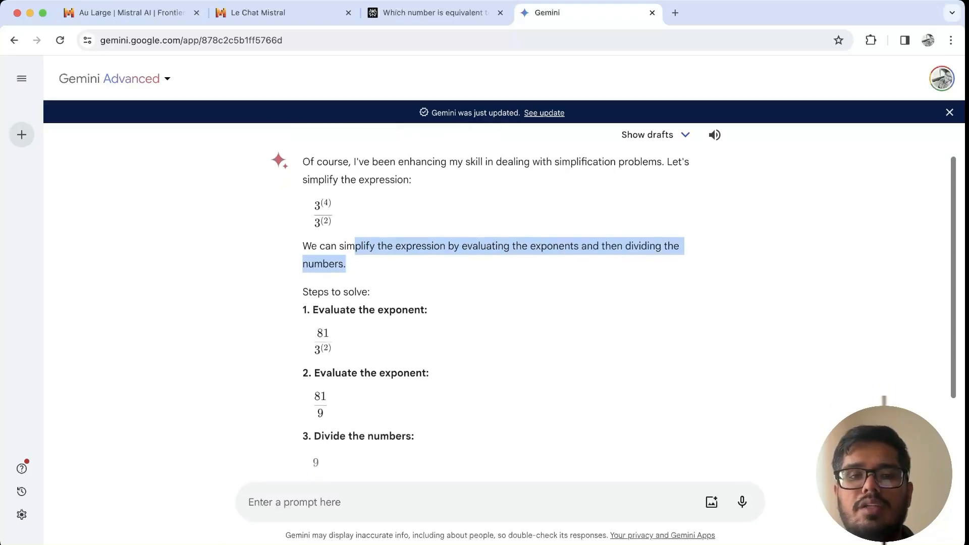
pyautogui.scroll(-3)
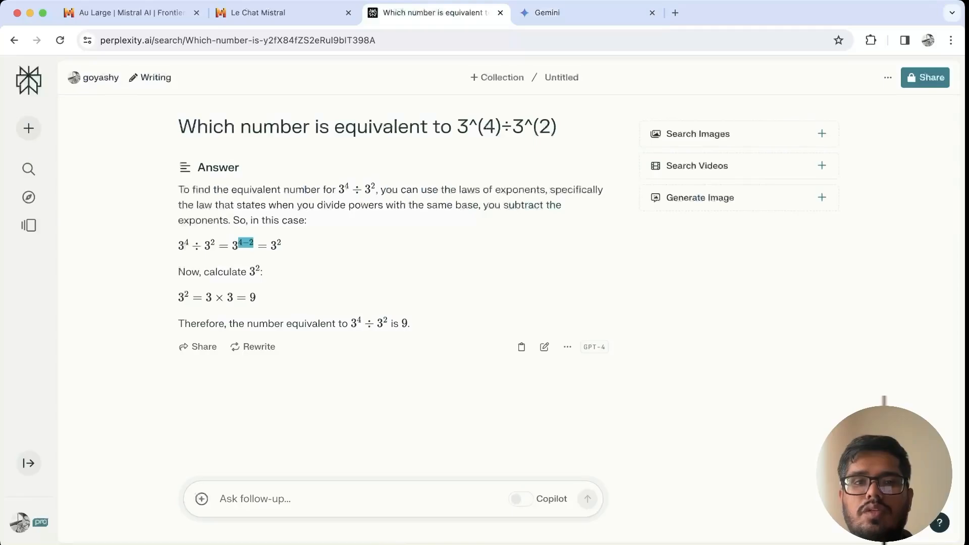
pyautogui.click(582, 13)
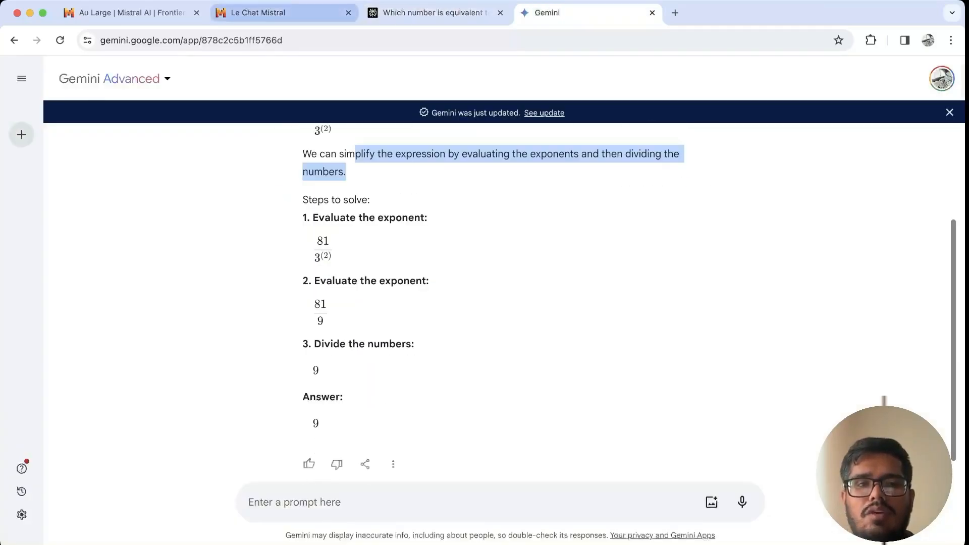
pyautogui.click(282, 13)
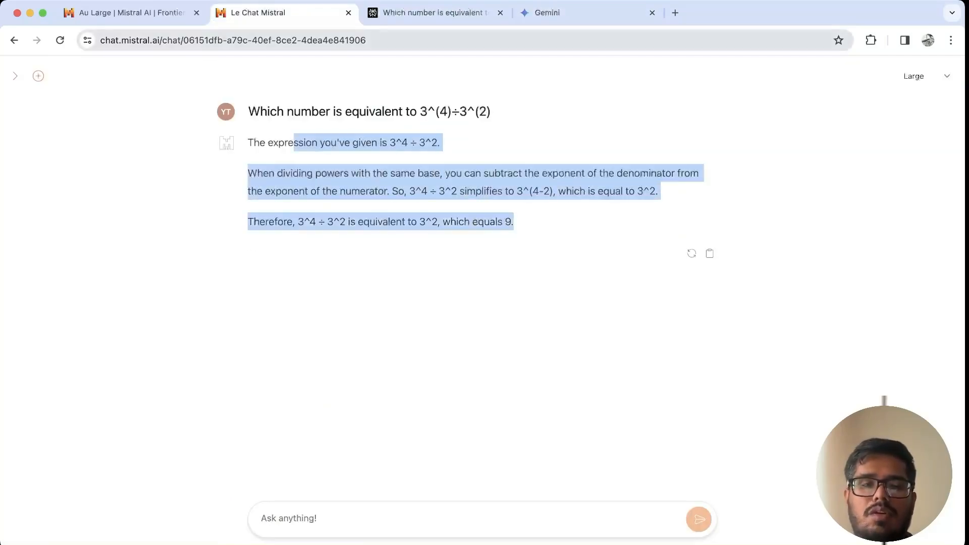
pyautogui.write('what i')
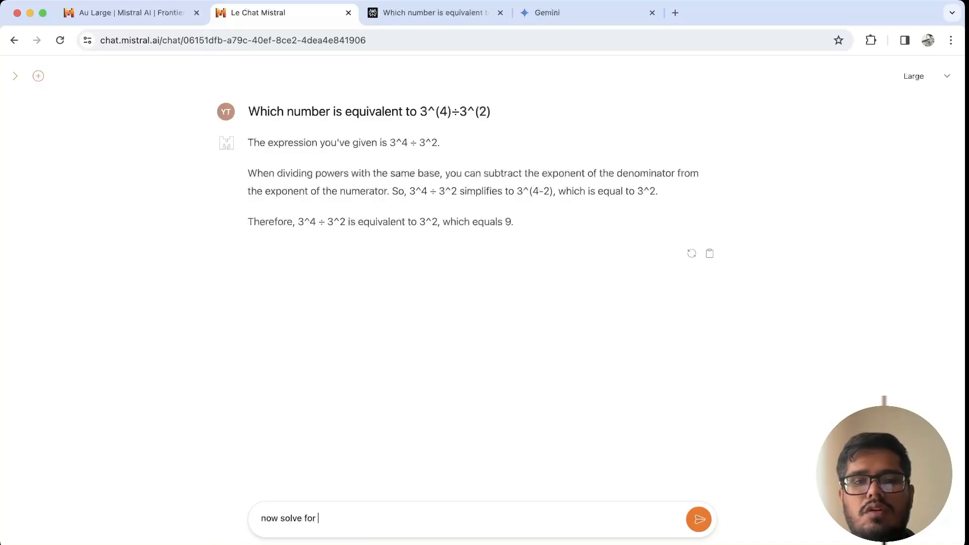
# Send Mistral the harder follow-up 3^(4999)÷3^(2999).
pyautogui.write('3^(4999)÷3^(2999)')
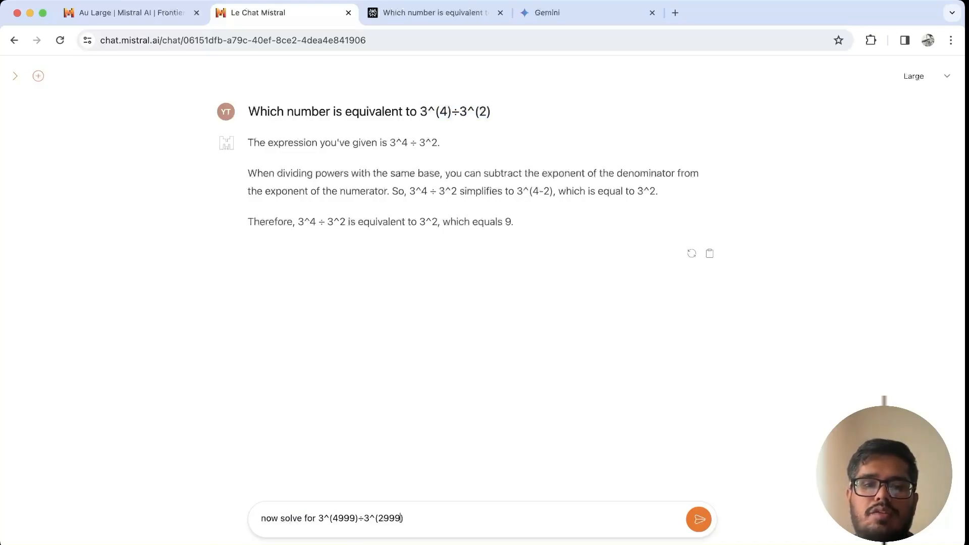
pyautogui.click(698, 519)
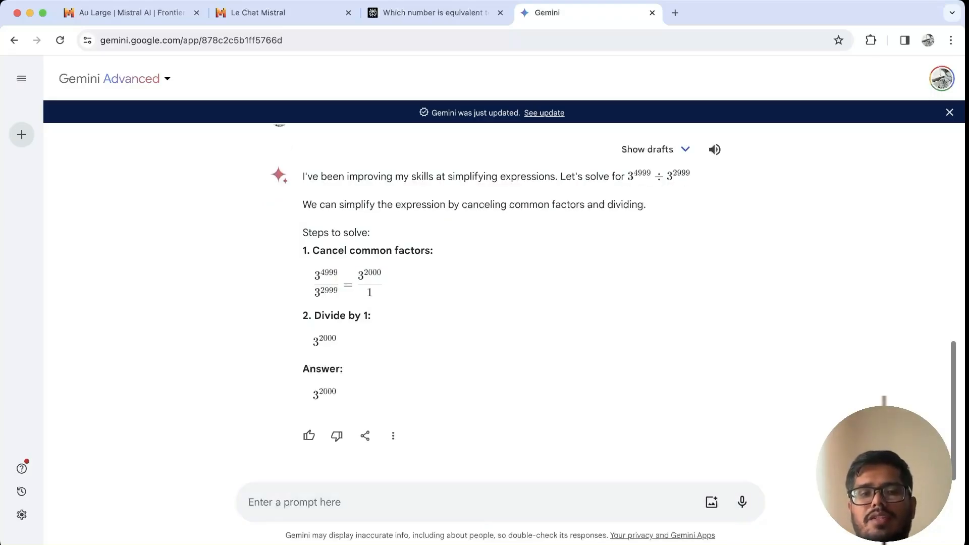
# Highlight Gemini's 3^2000 result, then show Perplexity's answer.
pyautogui.moveTo(302, 250); pyautogui.dragTo(337, 345)
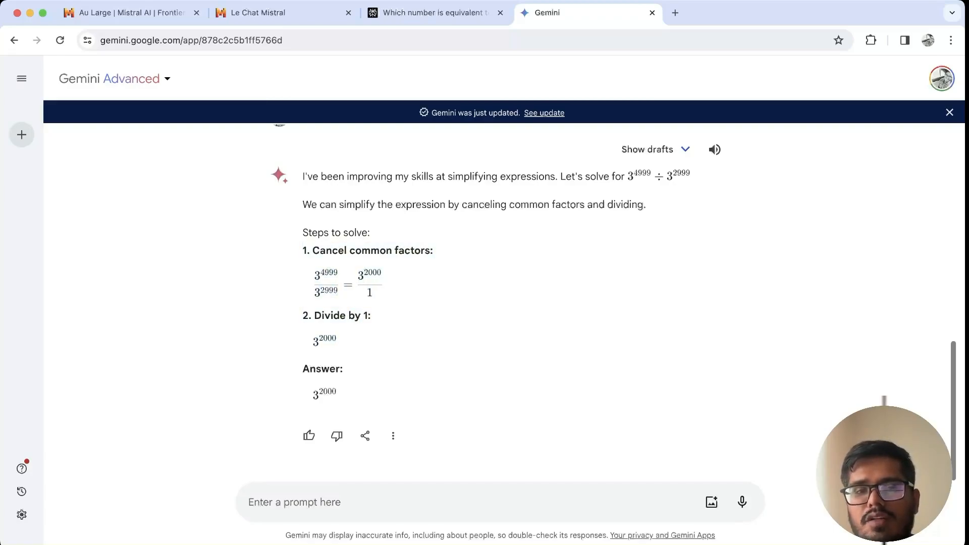
pyautogui.click(436, 12)
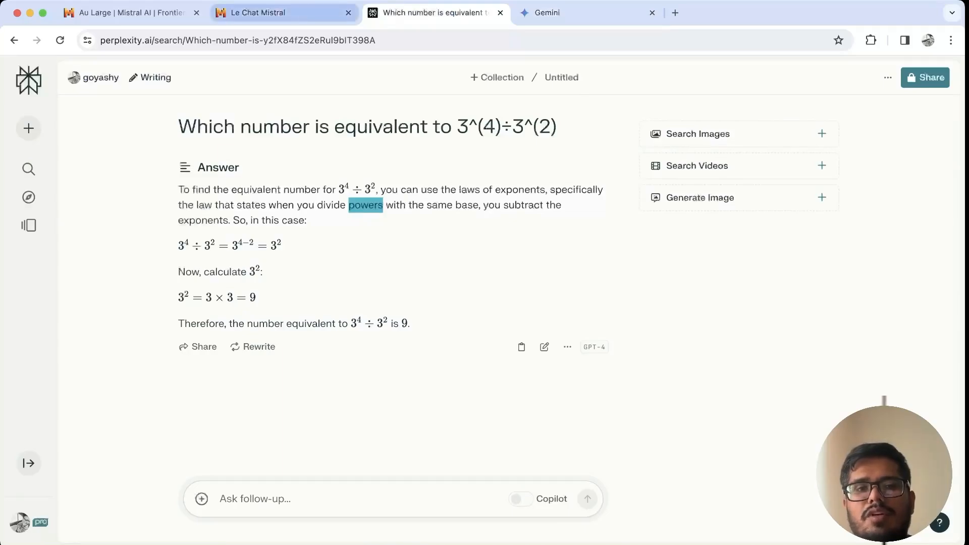
# Ask a fresh Mistral chat 'can you write code for snake game', then move to Perplexity.
pyautogui.click(282, 12)
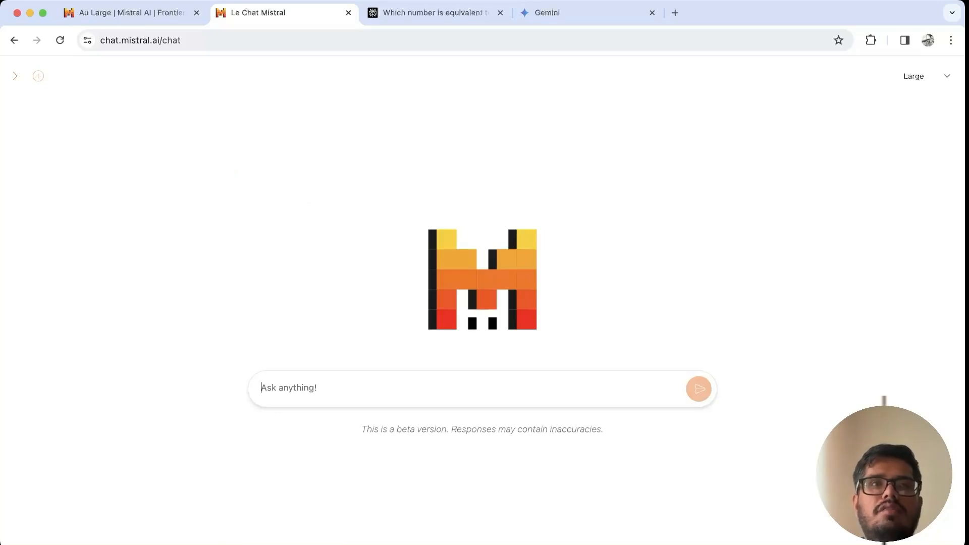
pyautogui.write('can you write co')
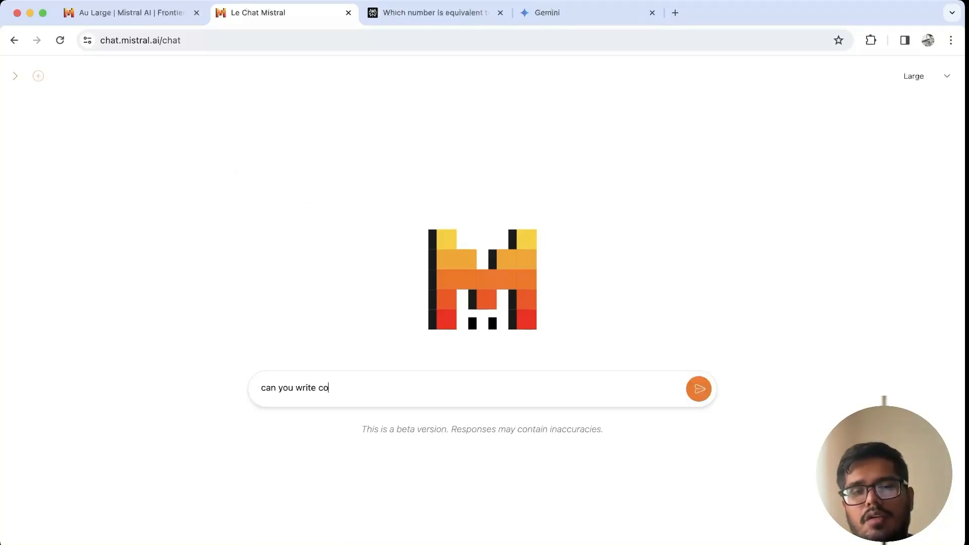
pyautogui.write('de for snake game in python')
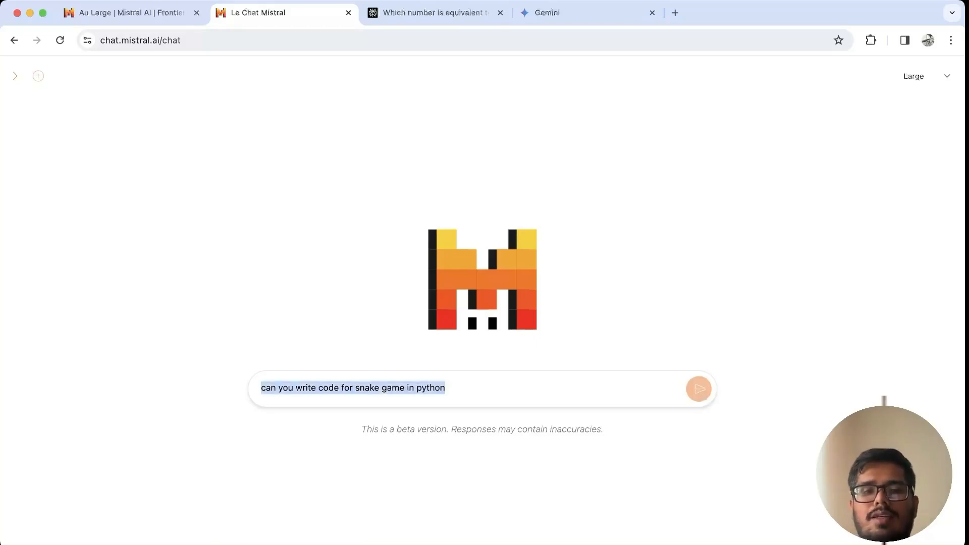
pyautogui.click(435, 12)
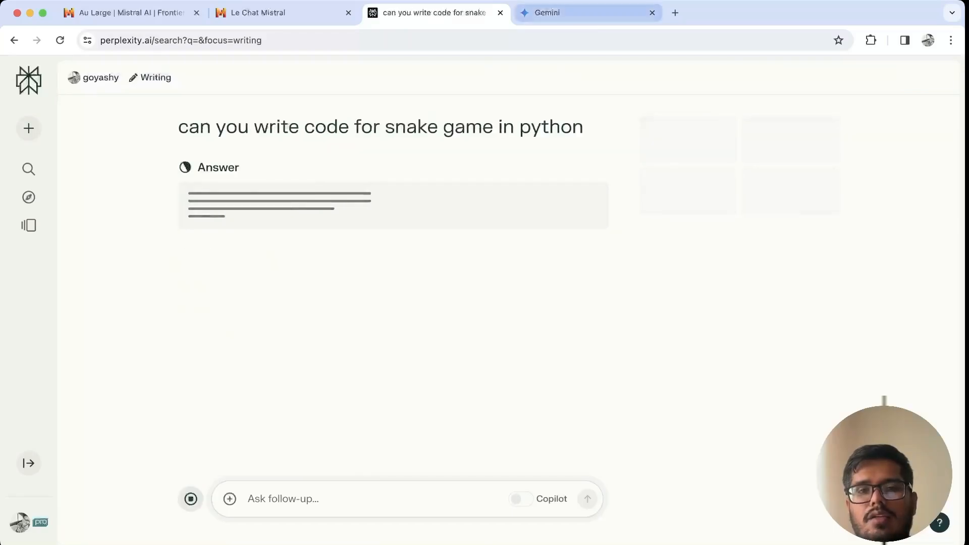
# Pose the snake game request in Gemini and return to Mistral's curses-based reply.
pyautogui.click(585, 12)
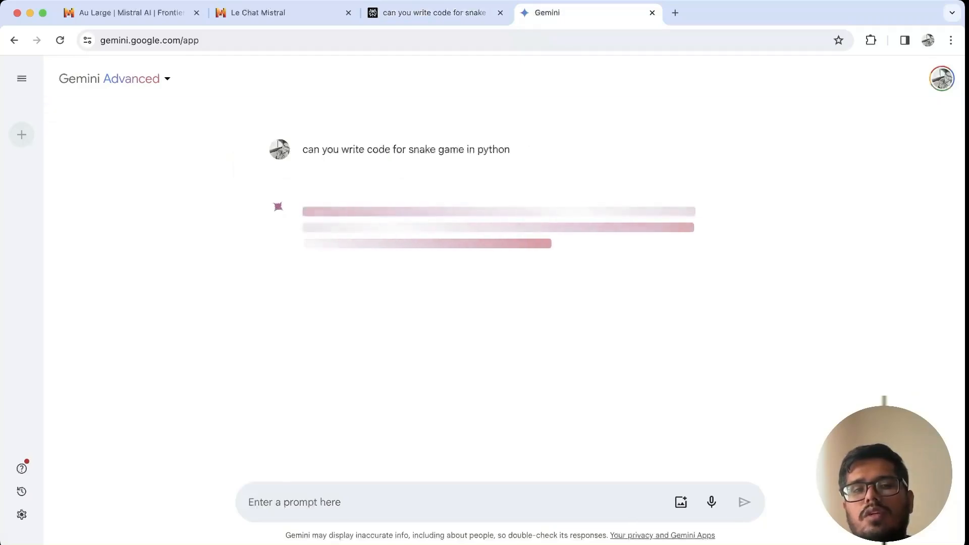
pyautogui.click(284, 12)
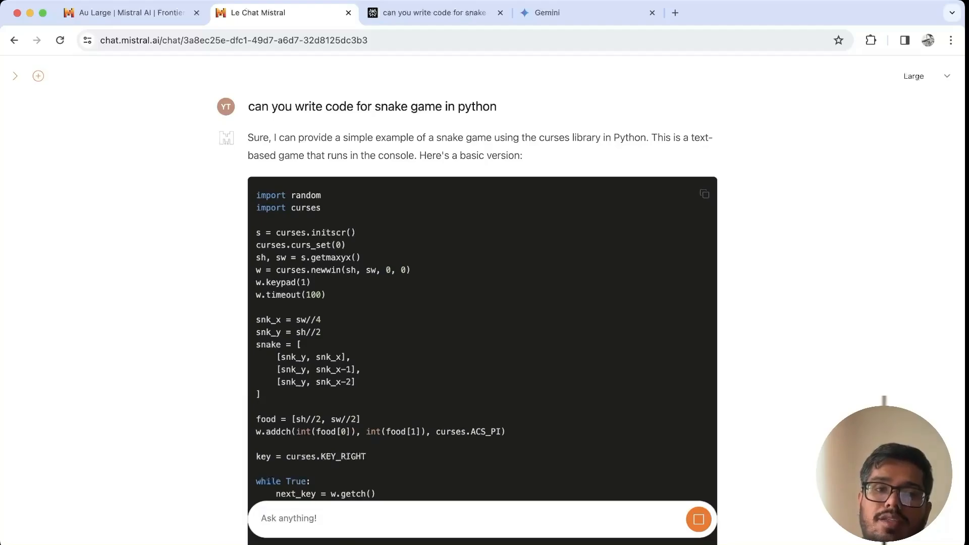
# Skim Perplexity's and Gemini's pygame snake code, then show the Mistral Large announcement page.
pyautogui.scroll(-3)
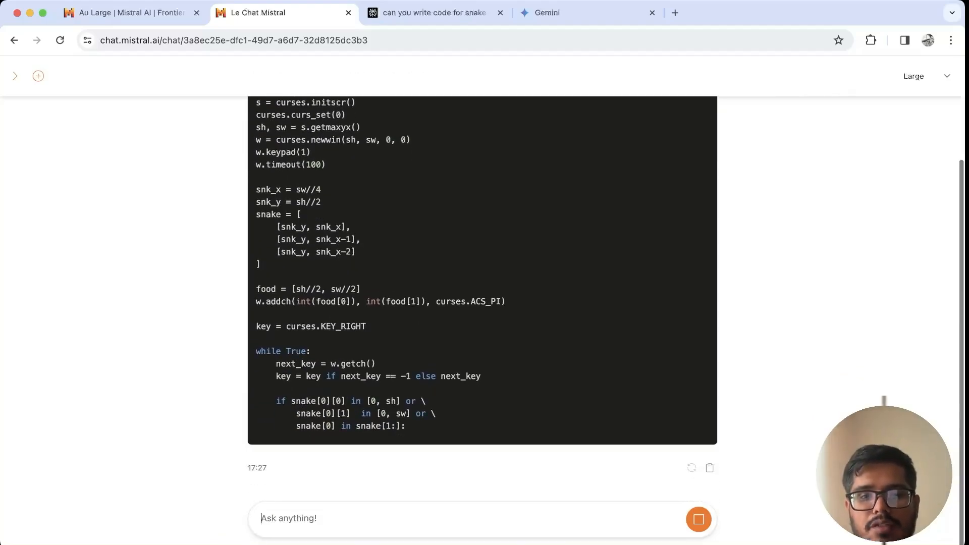
pyautogui.click(436, 13)
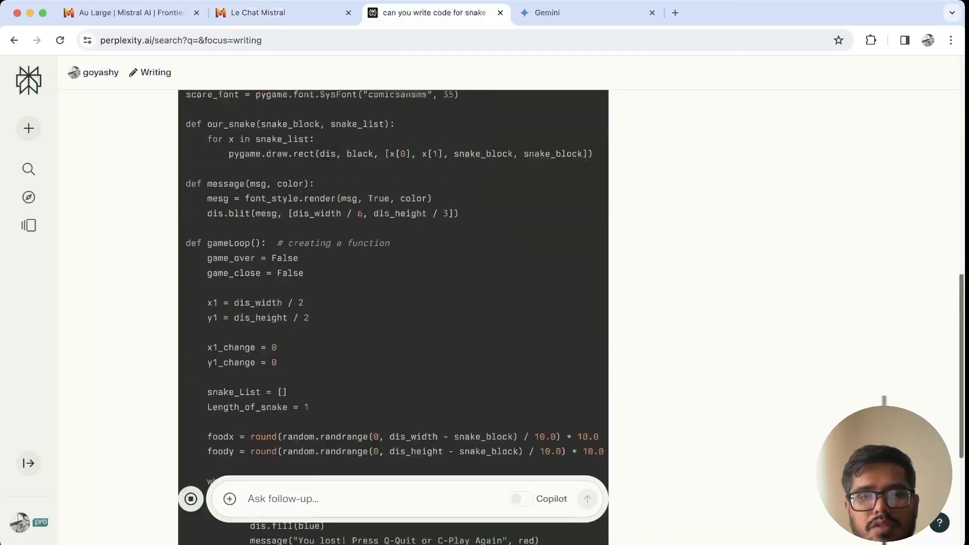
pyautogui.scroll(3)
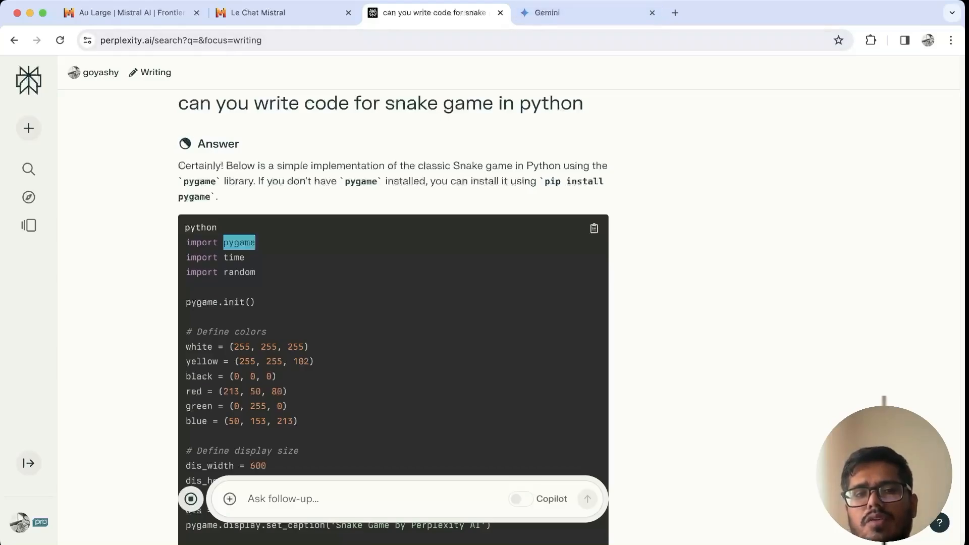
pyautogui.click(576, 12)
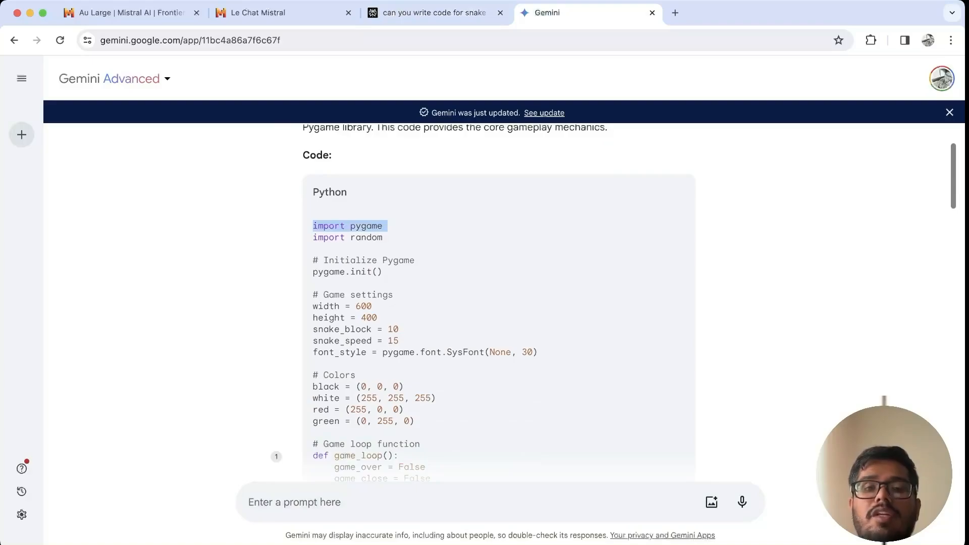
pyautogui.scroll(-3)
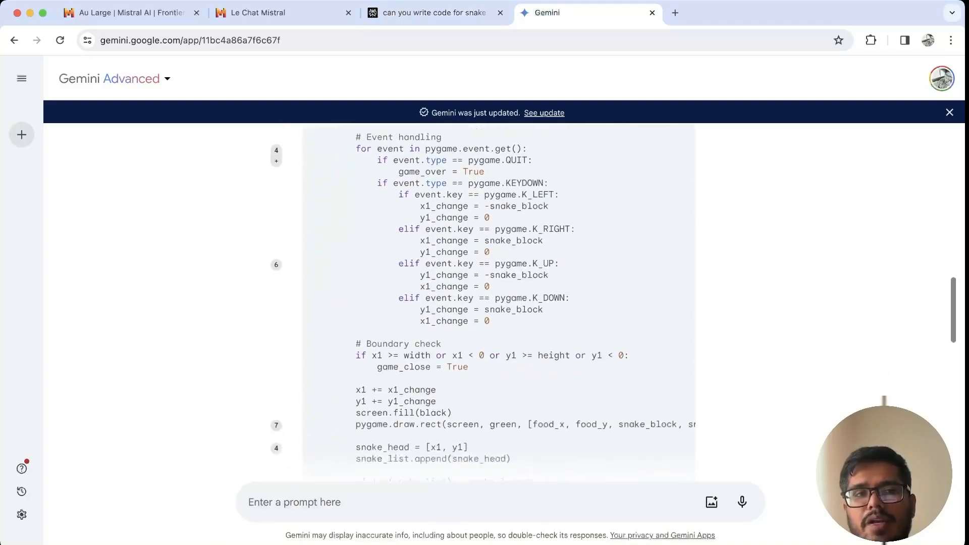
pyautogui.scroll(-3)
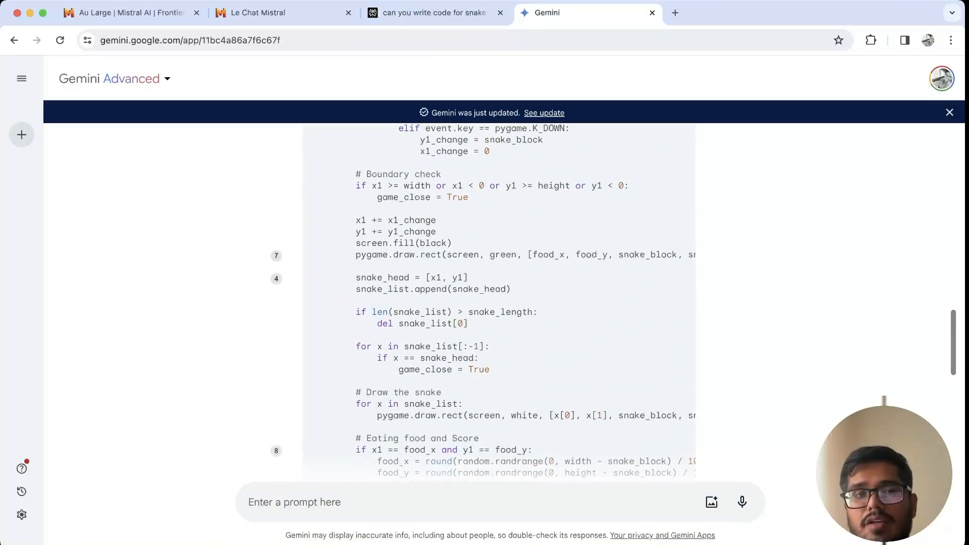
pyautogui.click(128, 13)
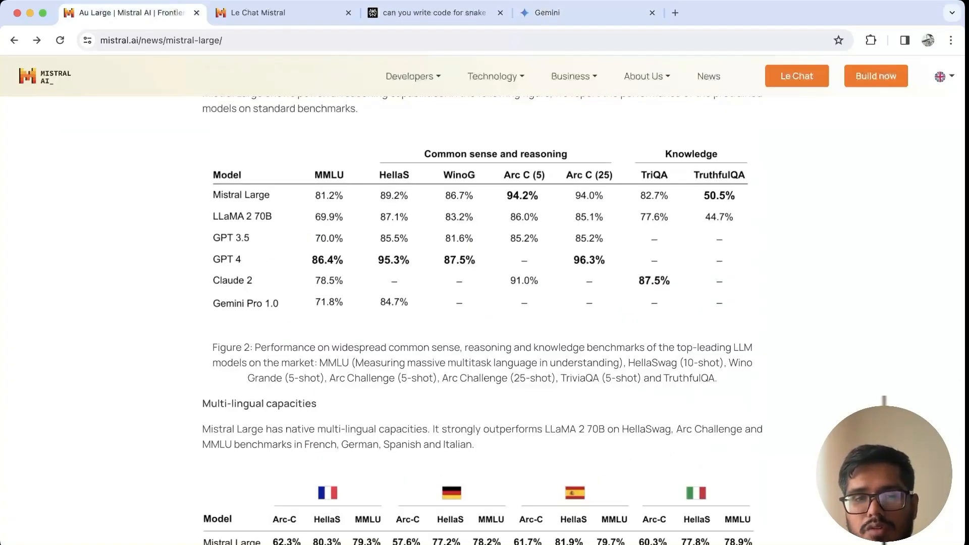
# Review the Maths & Coding benchmark table, then return to Perplexity's snake code.
pyautogui.scroll(-3)
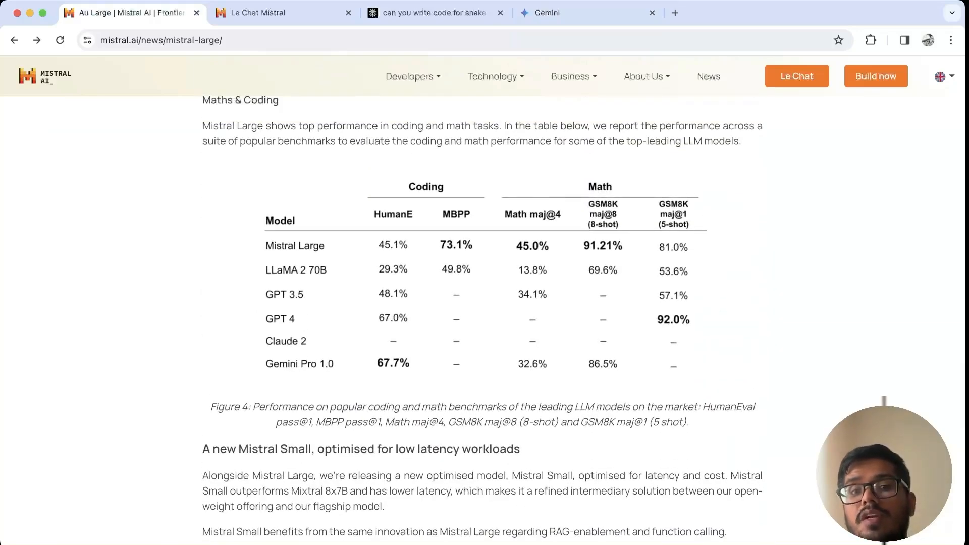
pyautogui.click(584, 12)
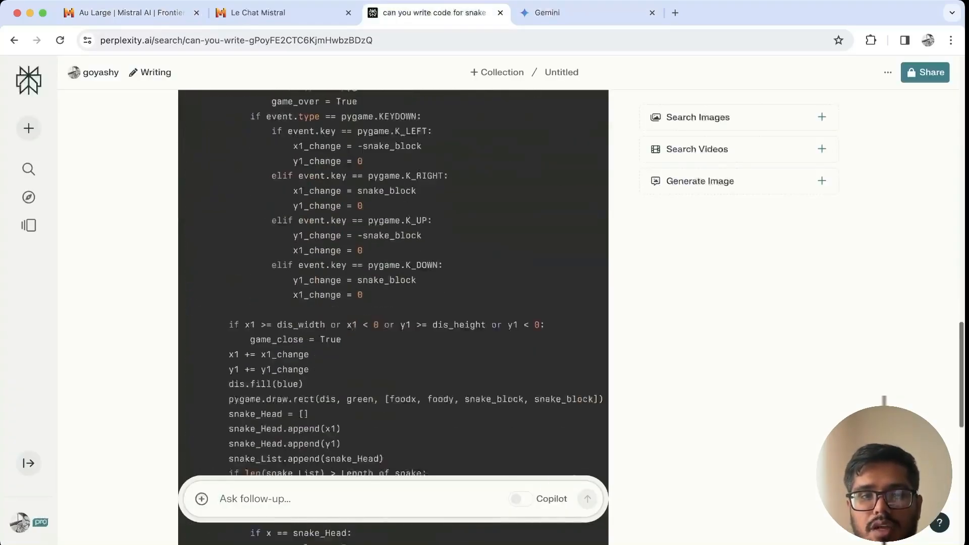
# Look through Gemini's snake code, then return to Mistral's curses-based console version.
pyautogui.click(583, 12)
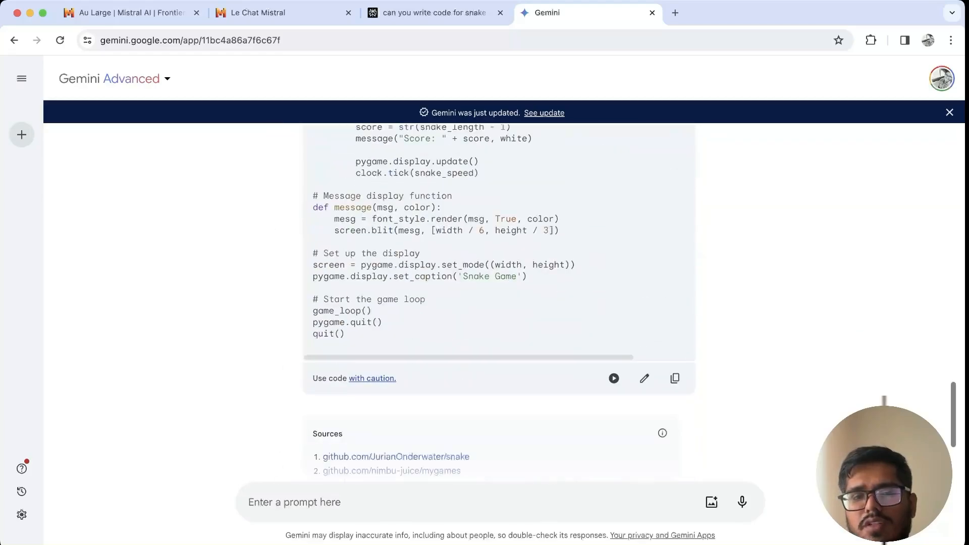
pyautogui.click(674, 378)
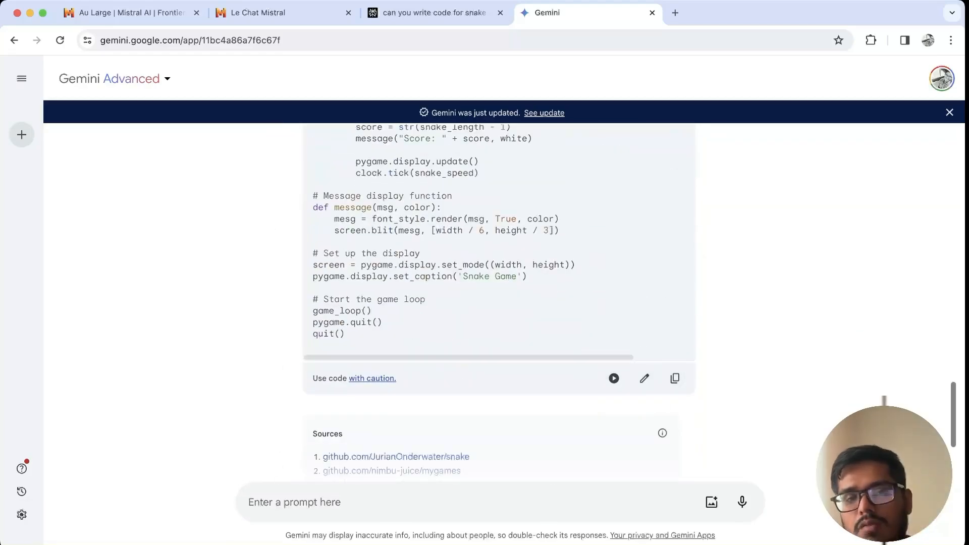
pyautogui.click(285, 12)
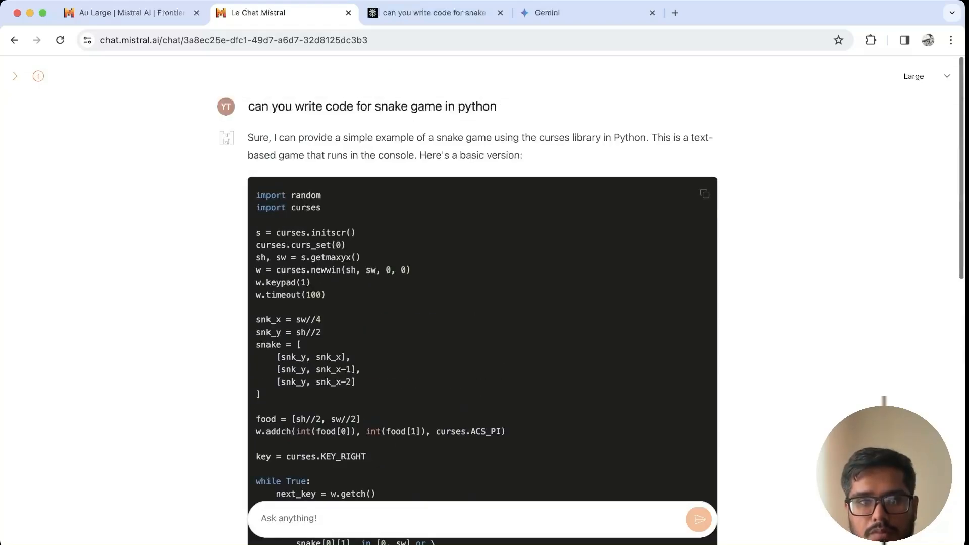
pyautogui.scroll(-3)
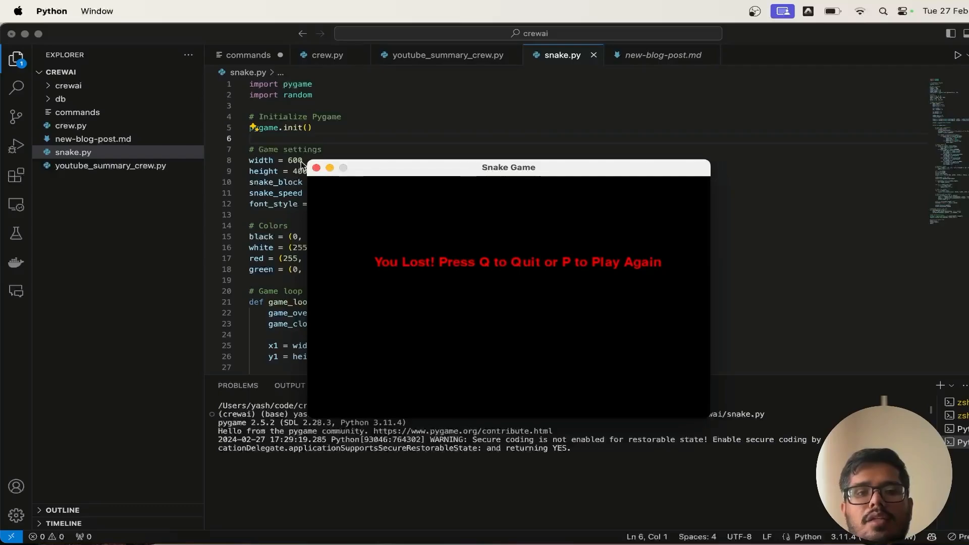
pyautogui.moveTo(447, 264)
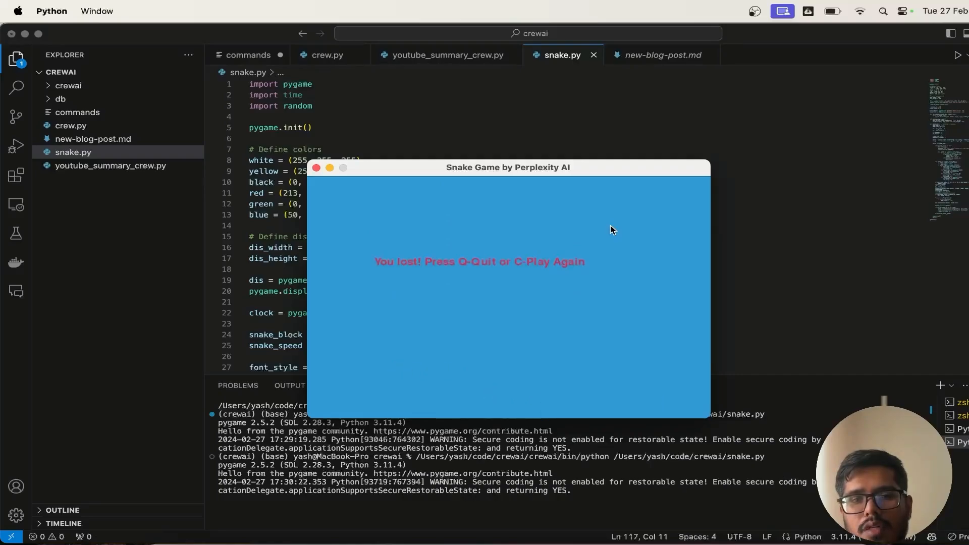
# Quit Perplexity's finished pygame snake game with Q.
pyautogui.press('q')
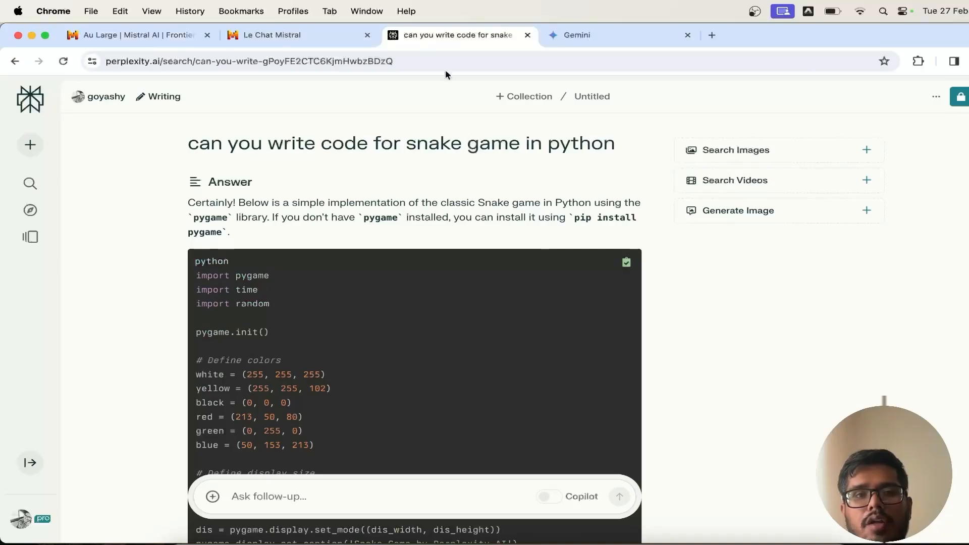
# Run Mistral's curses snake script in the VS Code terminal, ending in an addch() error.
pyautogui.click(271, 34)
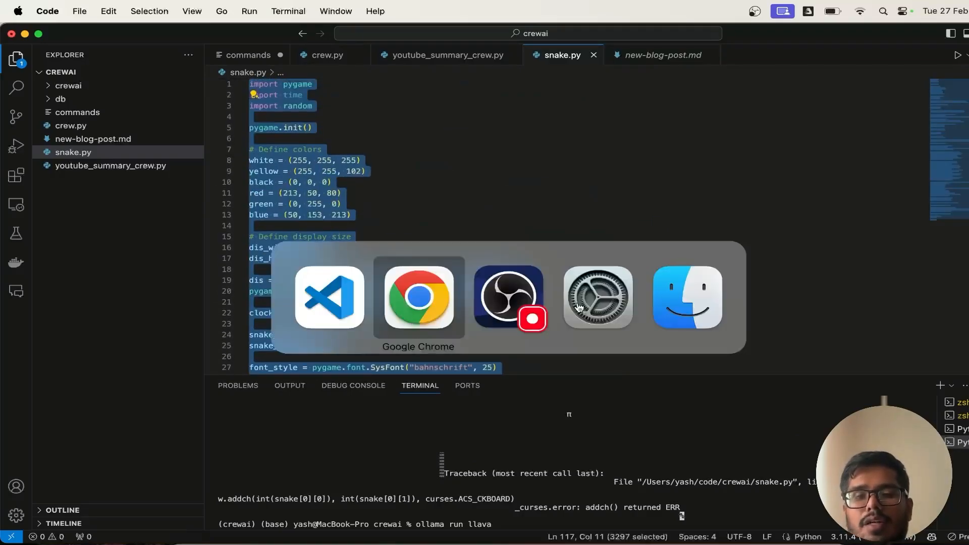
# Send the one-day insect biography prompt to Le Chat, Gemini and Perplexity.
pyautogui.click(417, 297)
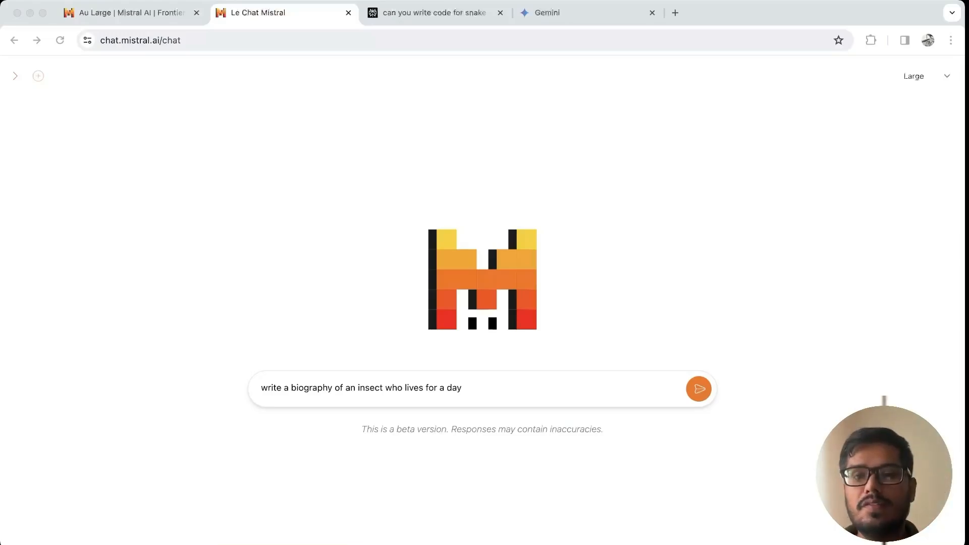
pyautogui.click(482, 388)
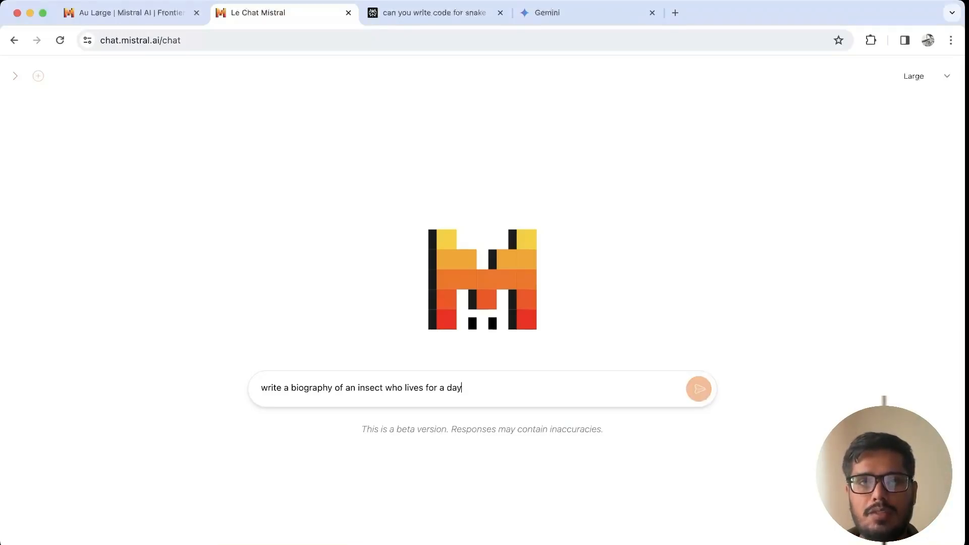
pyautogui.click(698, 389)
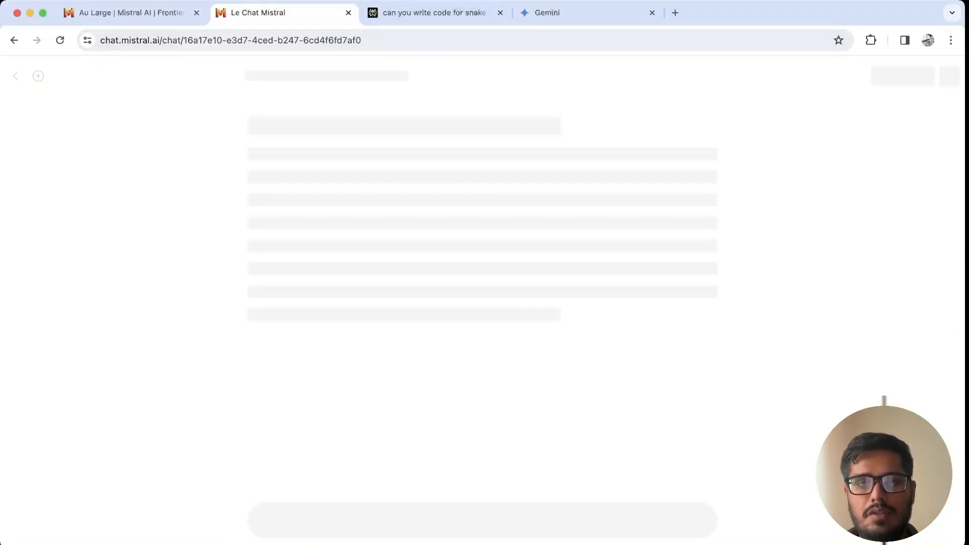
pyautogui.click(435, 12)
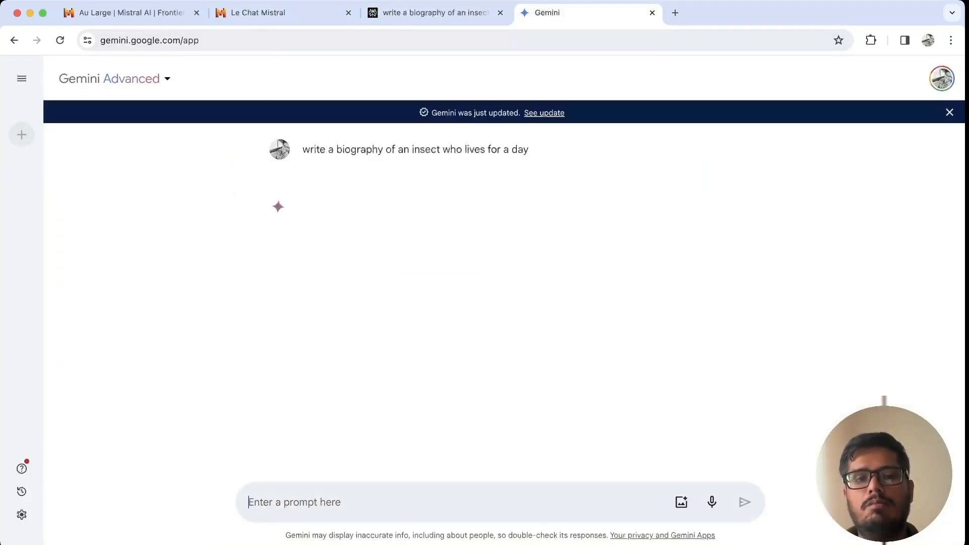
pyautogui.click(433, 12)
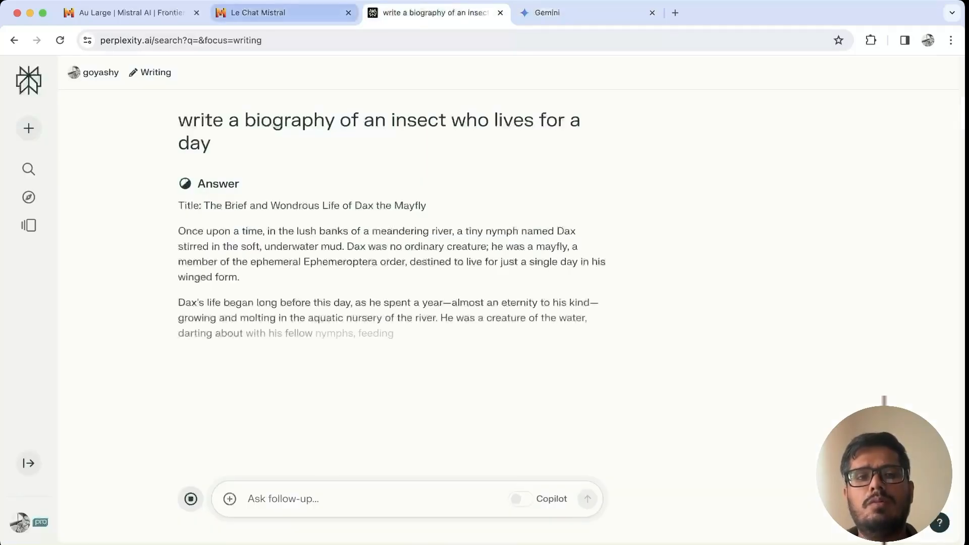
# Read Le Chat Mistral's biography 'The Ephemeral Life of Ephemera Danica: A One-Day Wonder'.
pyautogui.click(283, 12)
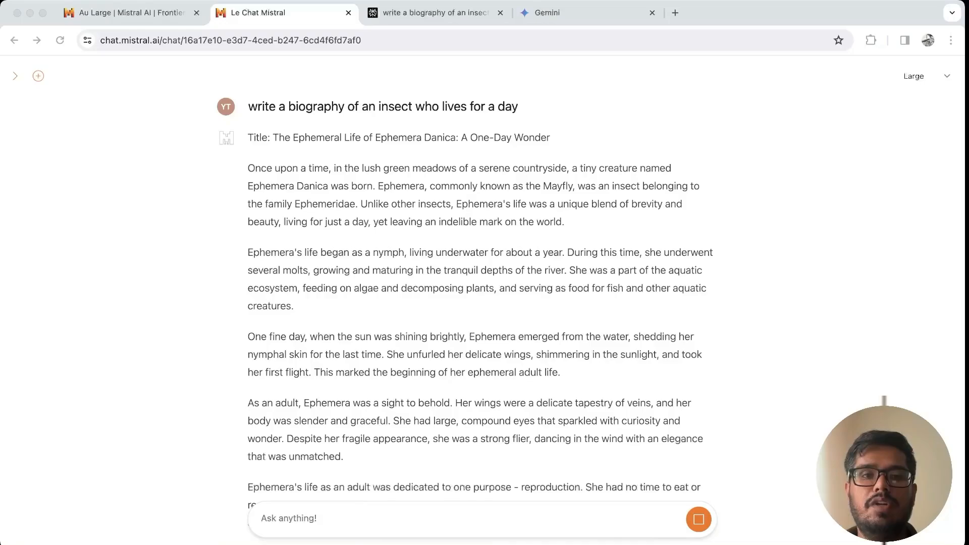
pyautogui.scroll(-3)
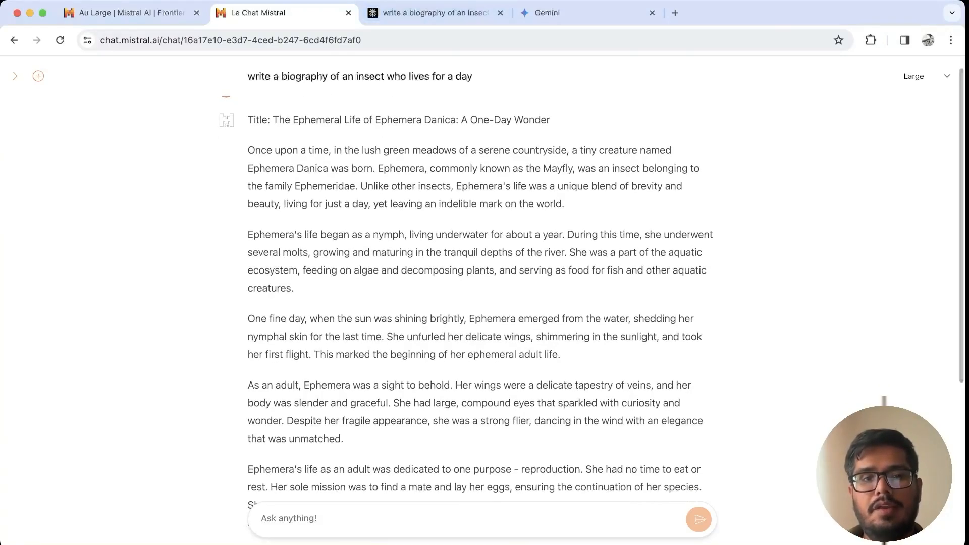
# Highlight Le Chat's title, read its biography to the end, then view Perplexity's Dax the Mayfly story.
pyautogui.moveTo(273, 119); pyautogui.dragTo(549, 119)
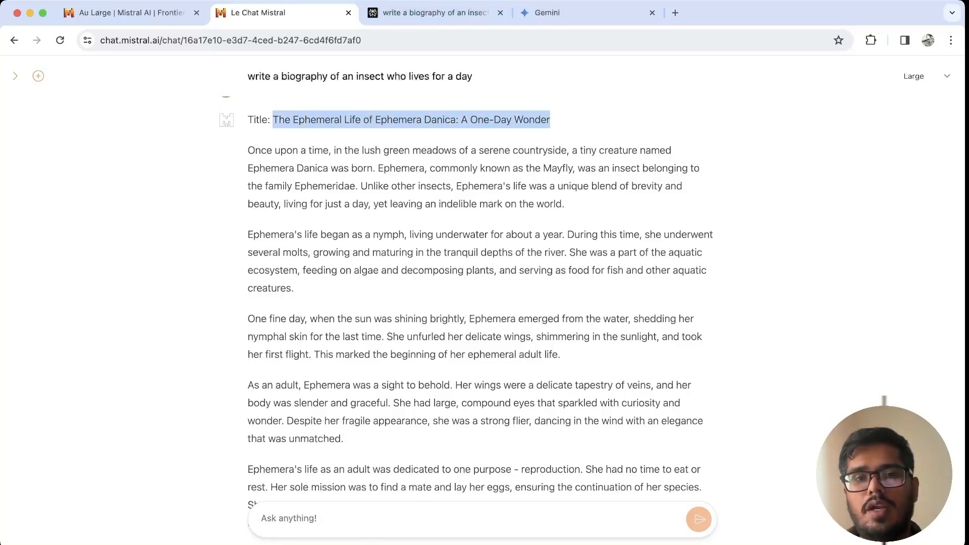
pyautogui.scroll(-3)
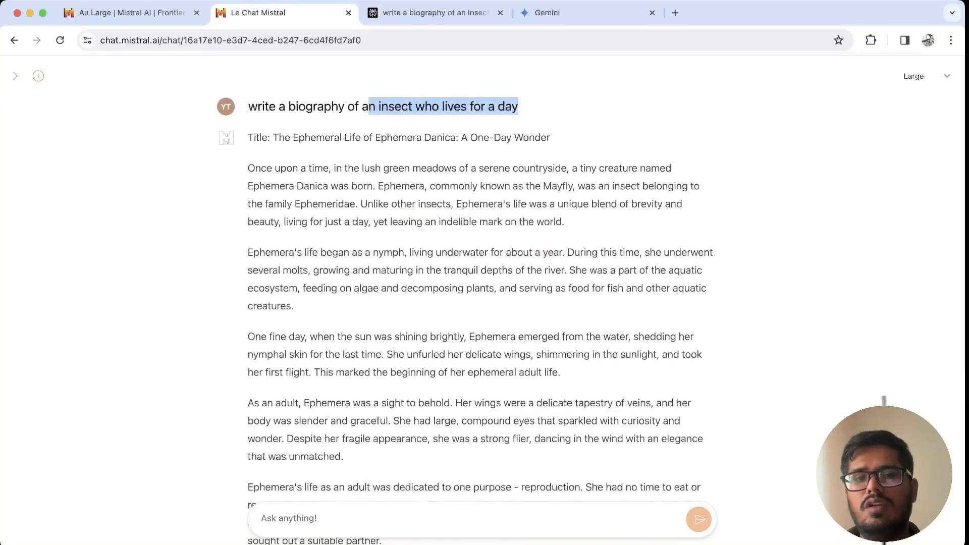
pyautogui.scroll(-3)
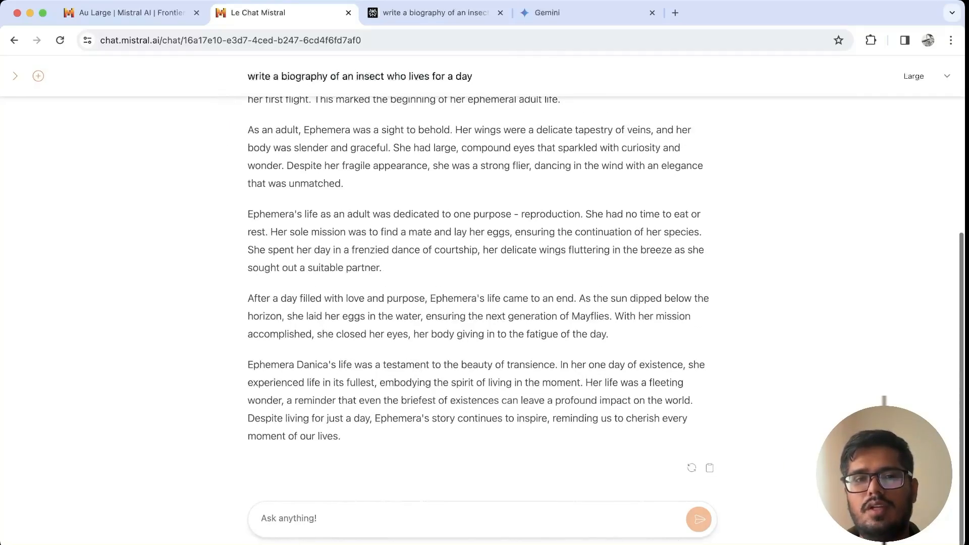
pyautogui.click(436, 12)
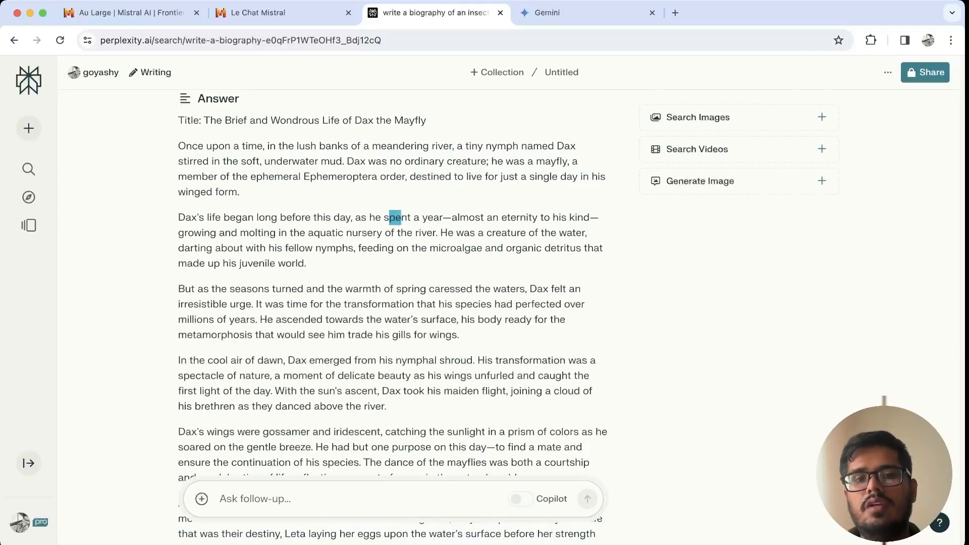
# Read Gemini's 'Flicker: The Mayfly Who Lived a Full Life' and compare it with Le Chat's ending.
pyautogui.moveTo(387, 217); pyautogui.dragTo(442, 217)
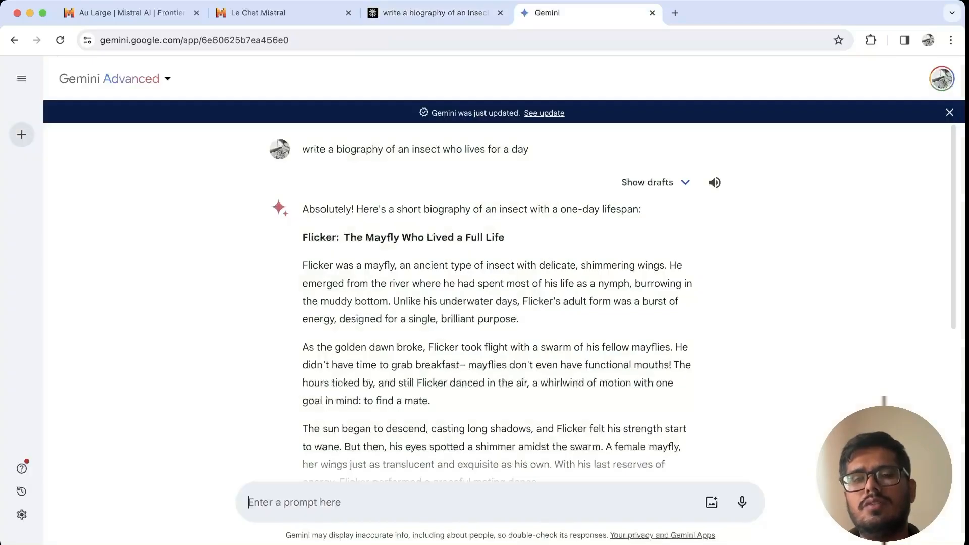
pyautogui.scroll(-3)
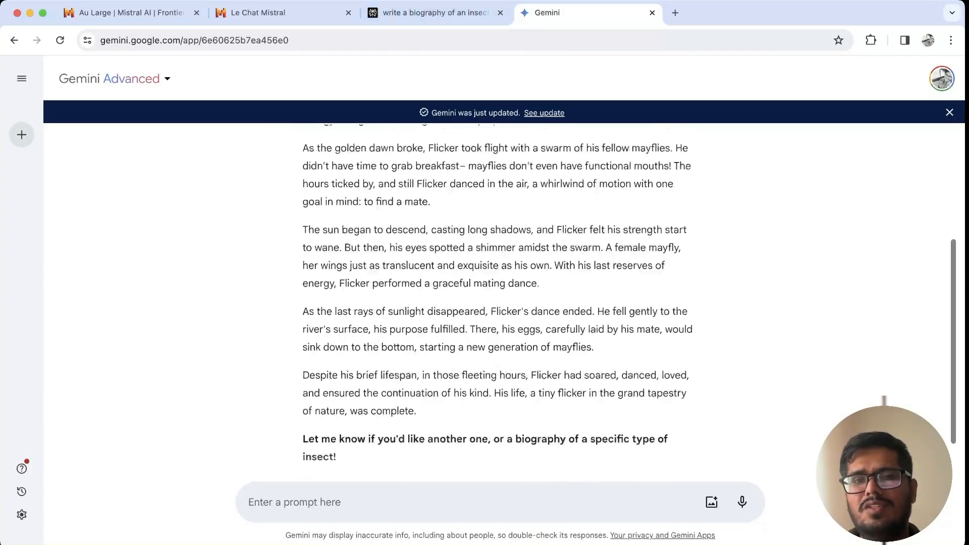
pyautogui.click(282, 12)
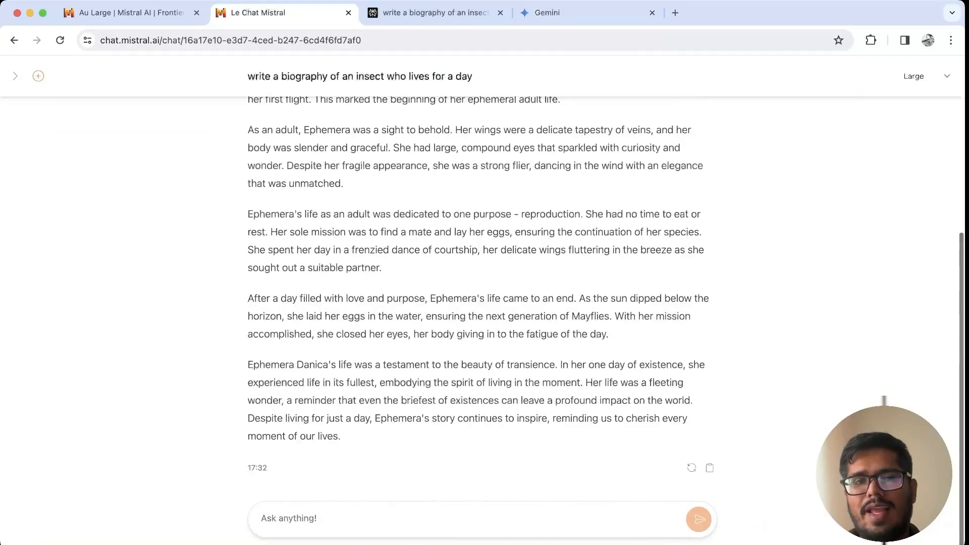
pyautogui.click(436, 12)
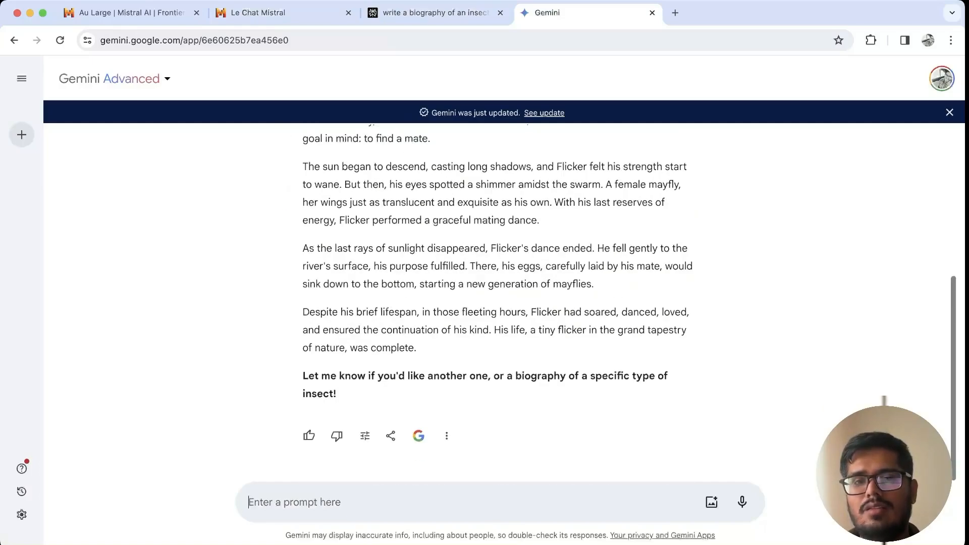
pyautogui.click(285, 12)
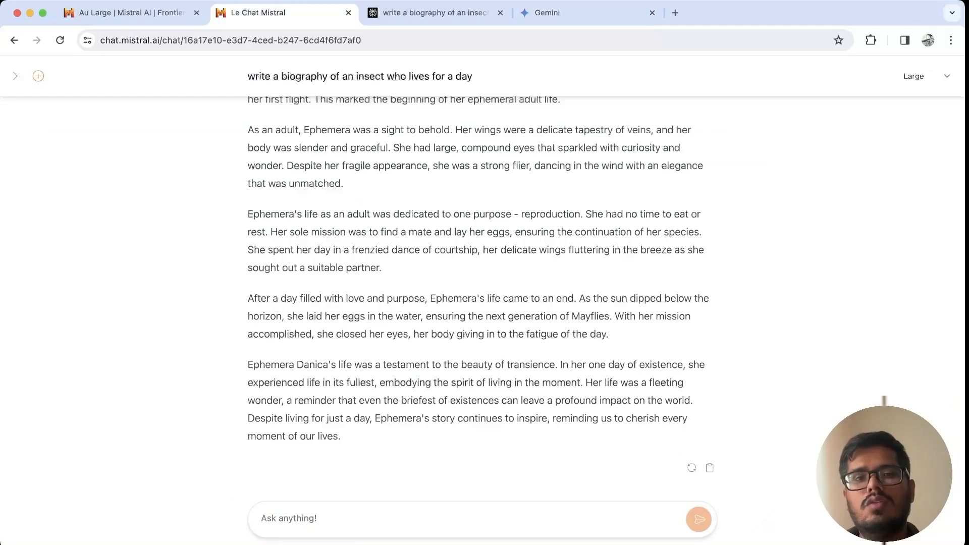